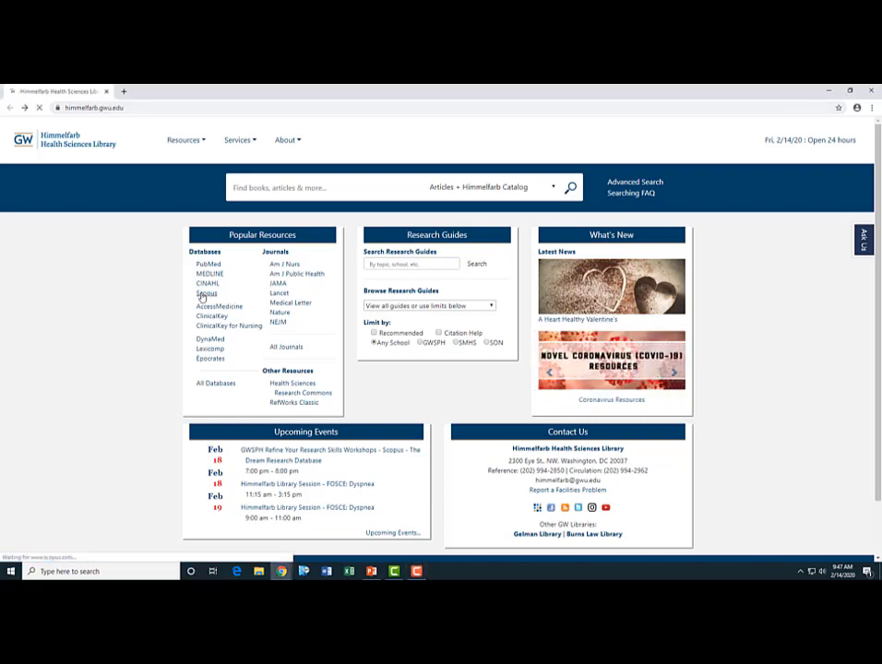
Run a Scopus author search for last name harrod with first initial t
left_click(204, 291)
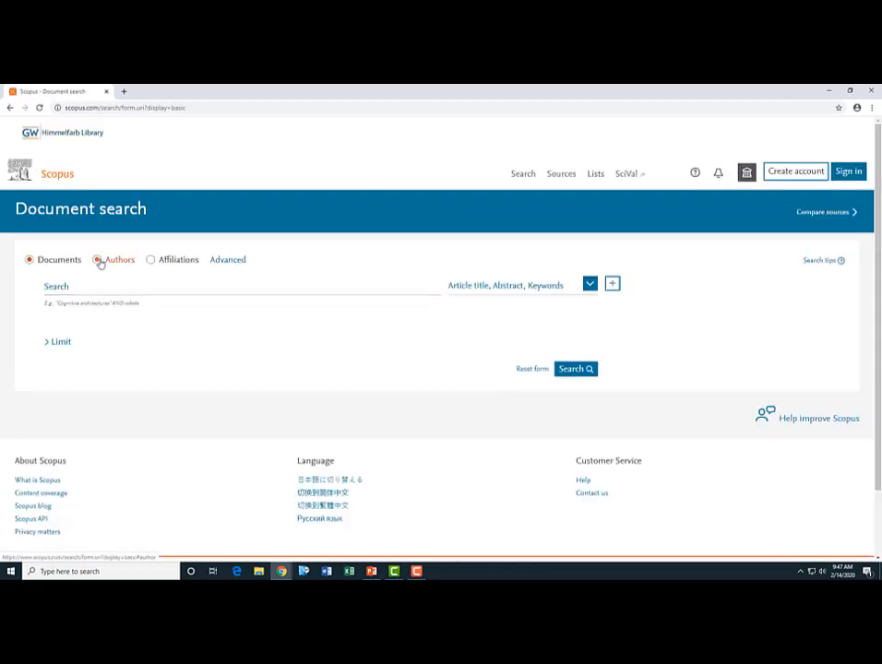
left_click(97, 258)
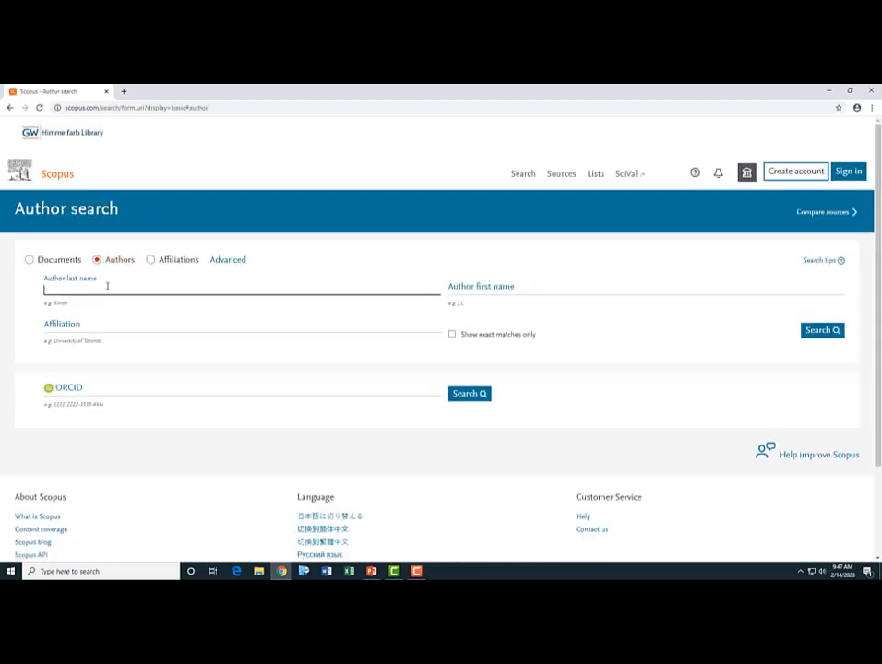
type("harrod")
left_click(646, 288)
type("l")
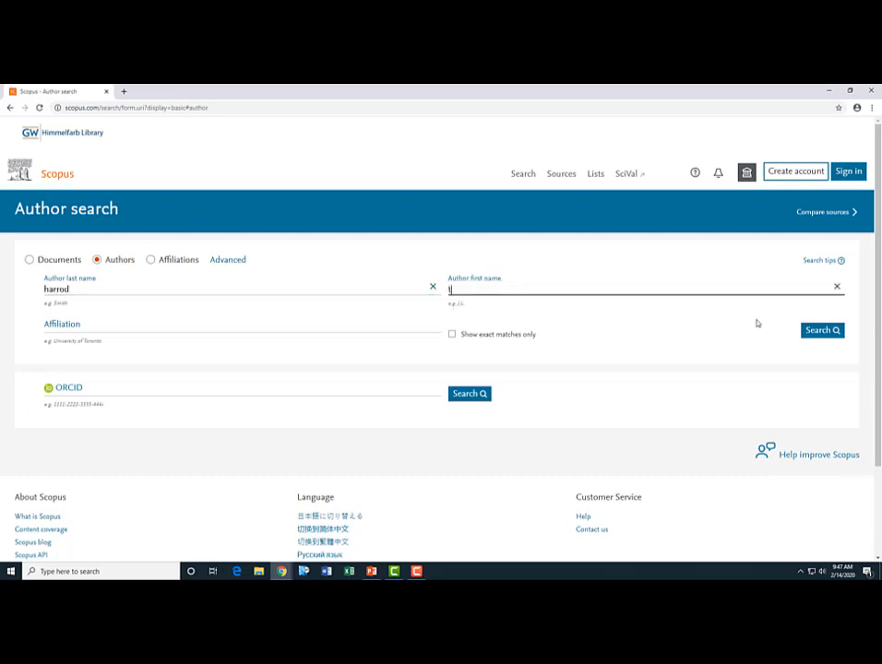
left_click(821, 330)
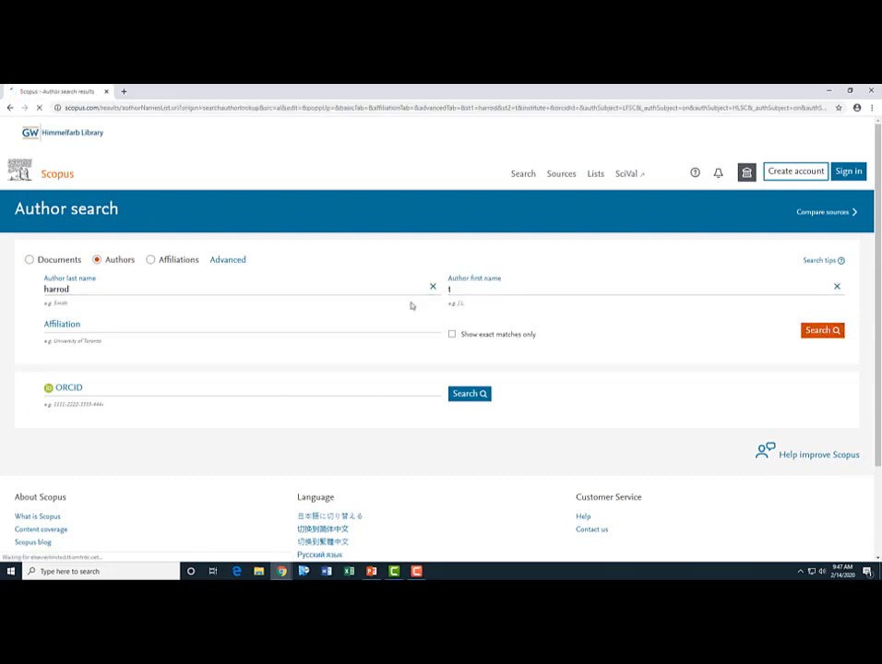
left_click(821, 330)
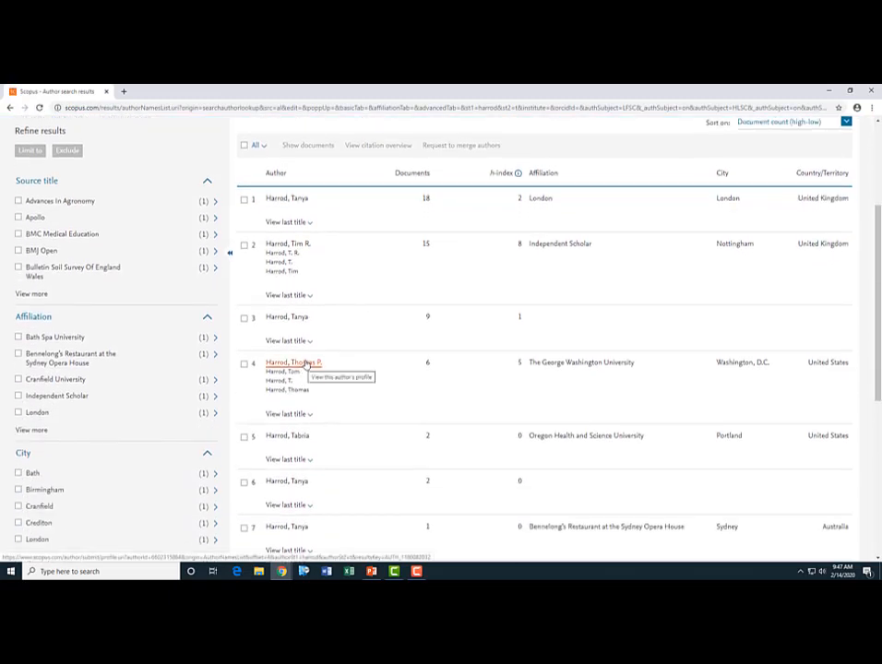
Open the Thomas P. Harrod profile affiliated with The George Washington University
left_click(294, 362)
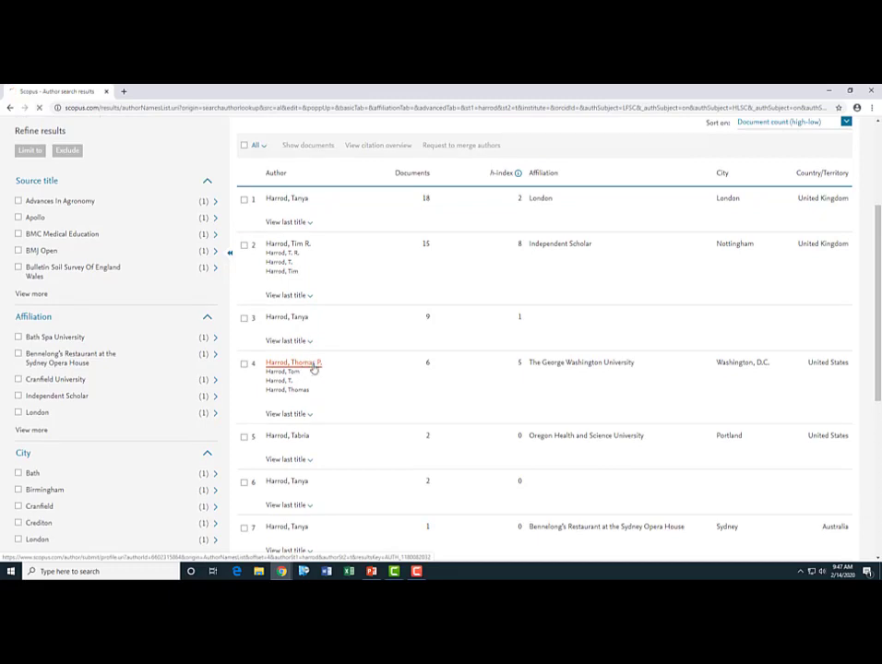
left_click(290, 362)
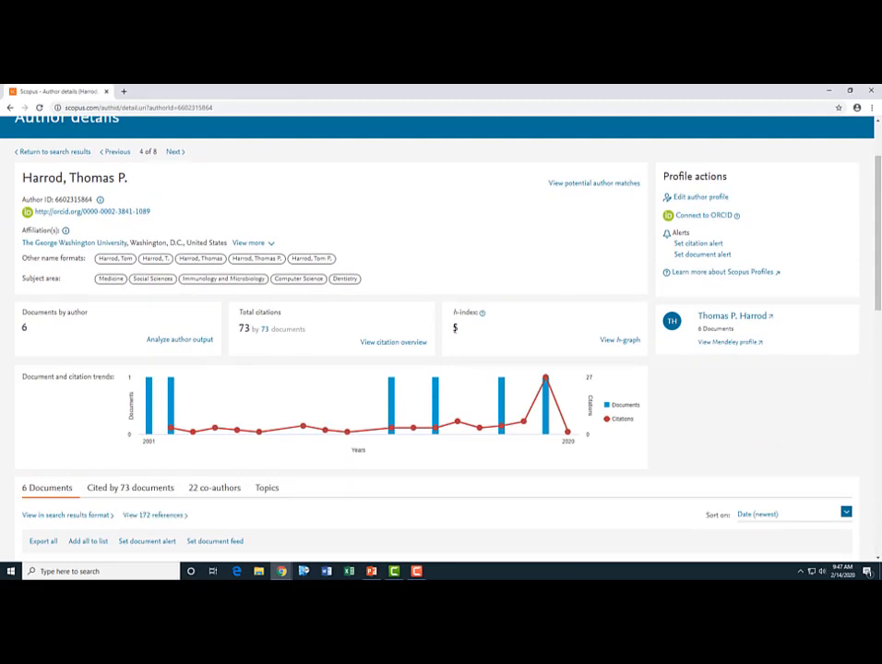
Sort Harrod's six documents by Cited by (highest) and review the list
scroll("down", 3)
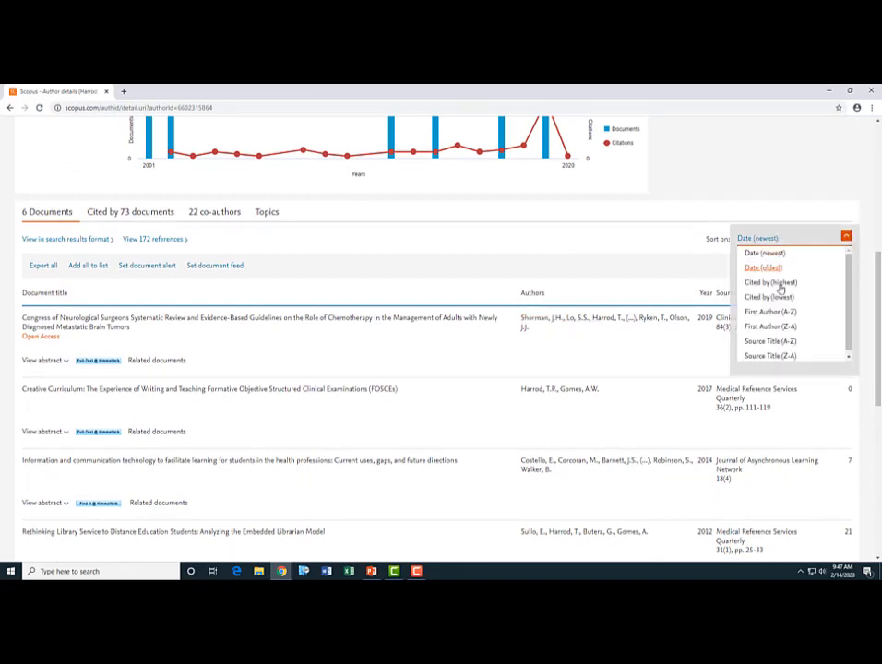
left_click(770, 281)
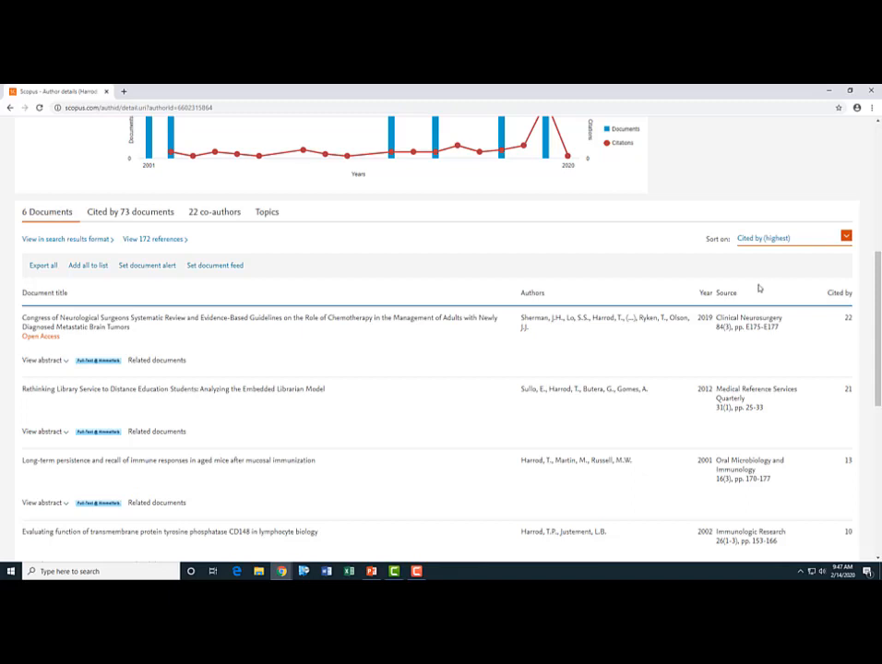
scroll("down", 3)
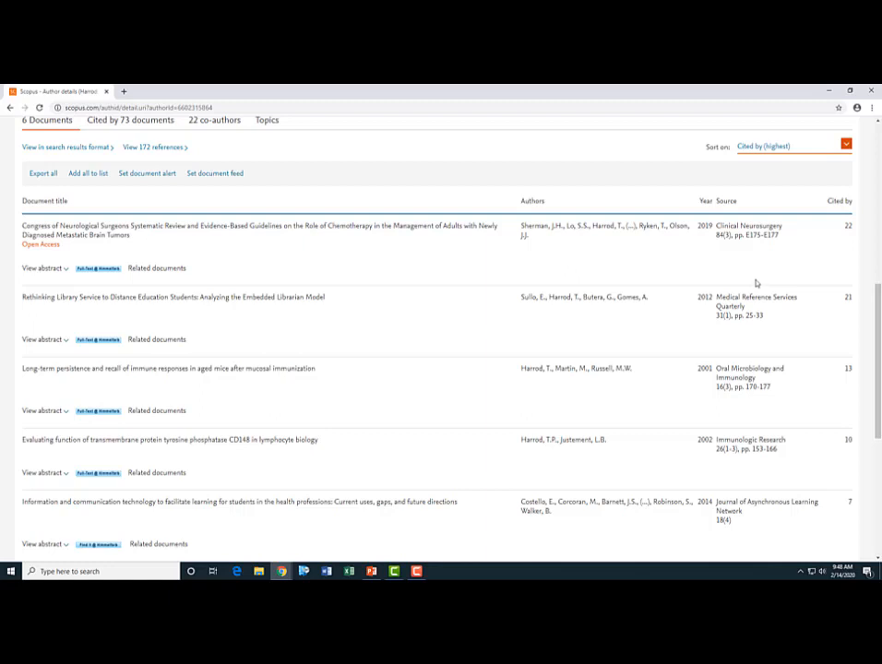
mouse_move(741, 268)
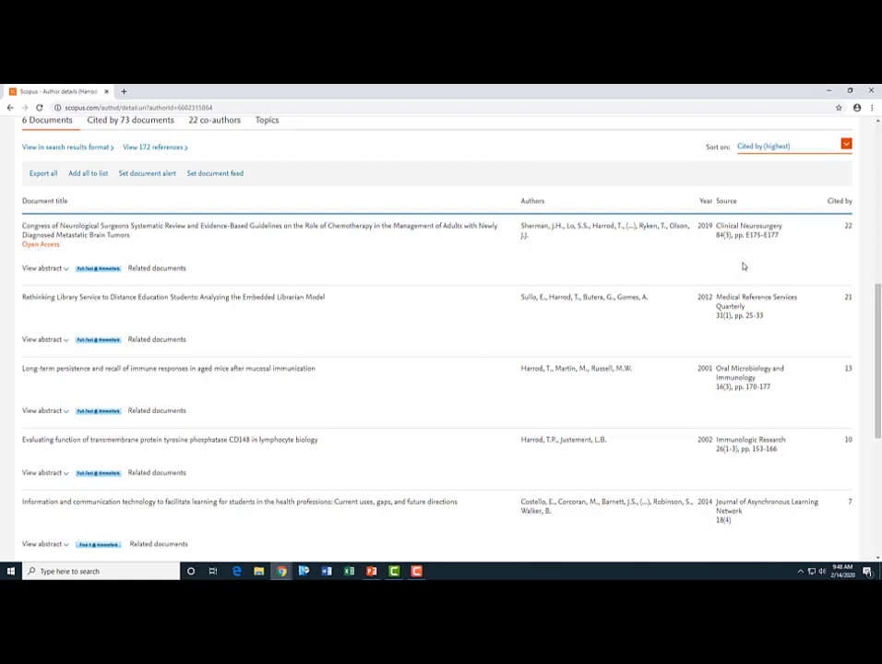
scroll("down", 3)
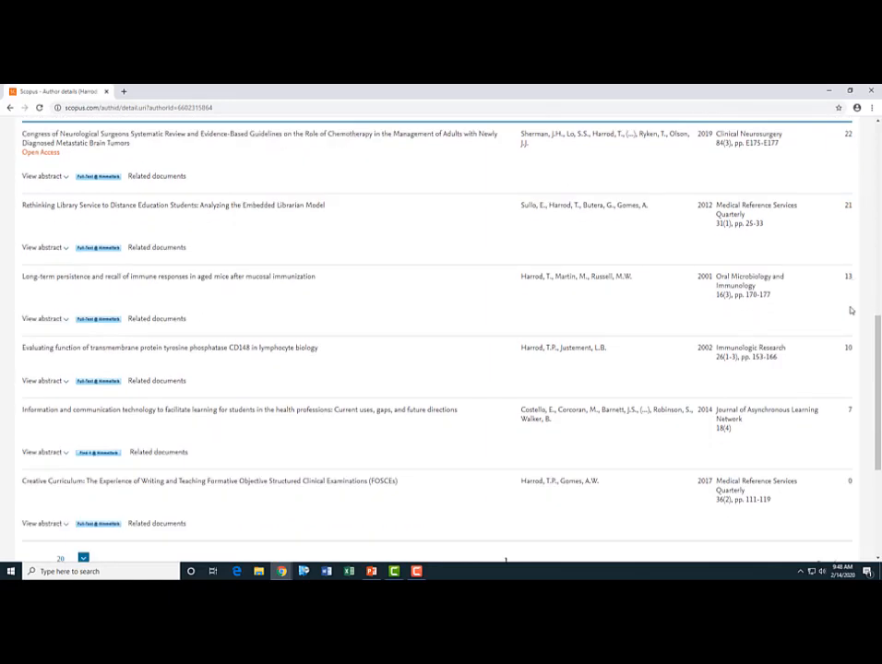
scroll("down", 3)
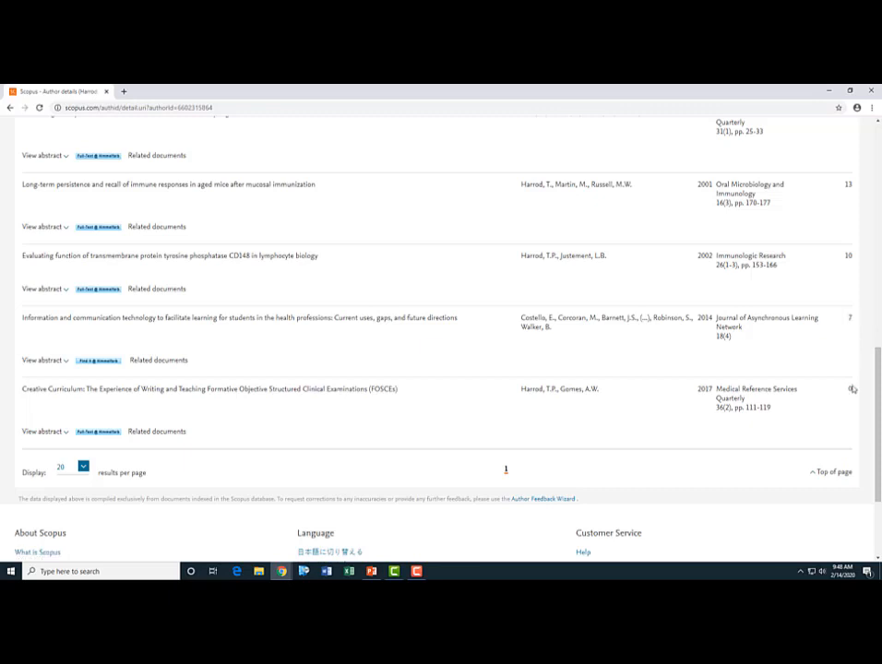
mouse_move(845, 392)
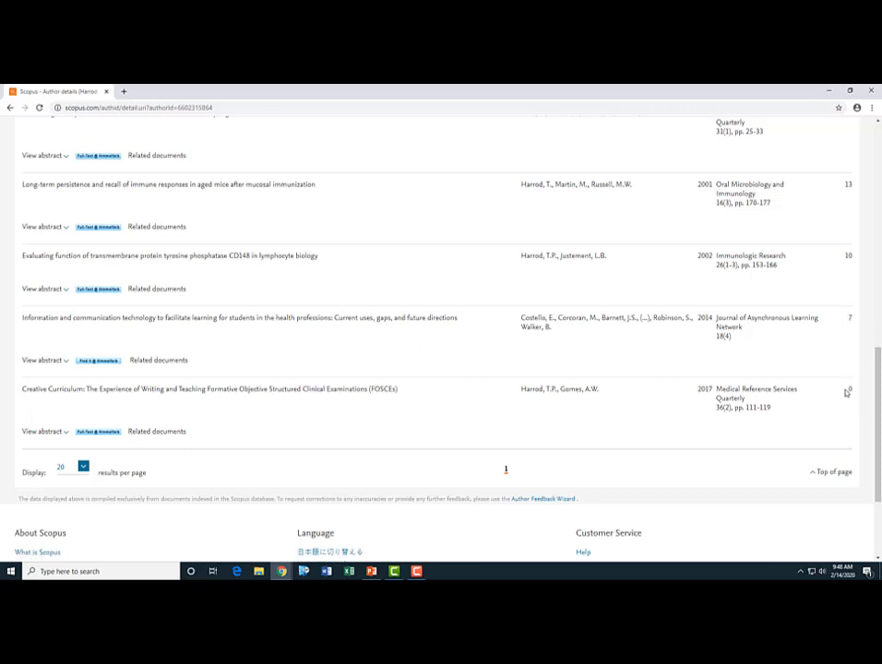
scroll("up", 3)
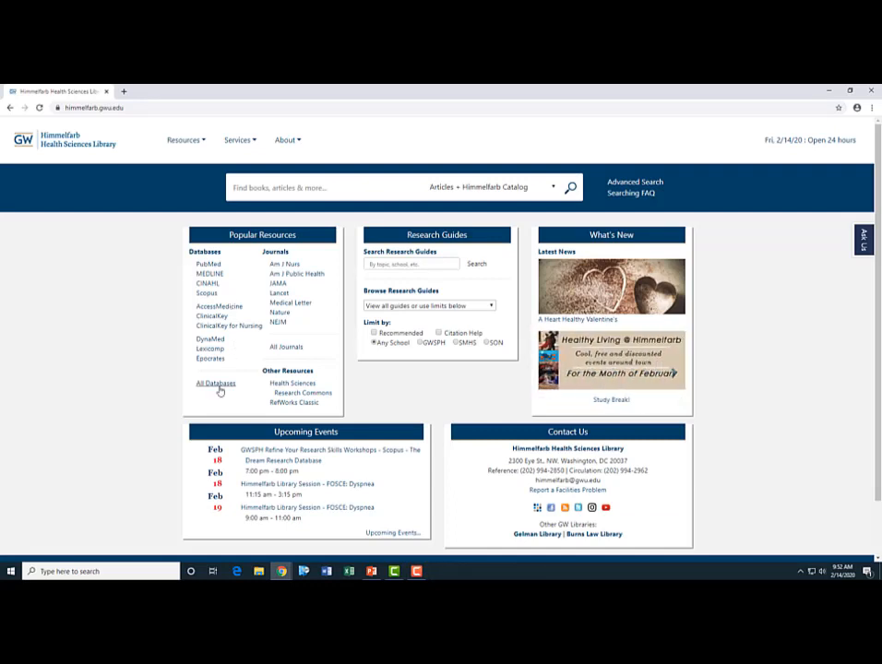
From All Databases under letter J, browse online to Journal Citation Reports
left_click(216, 382)
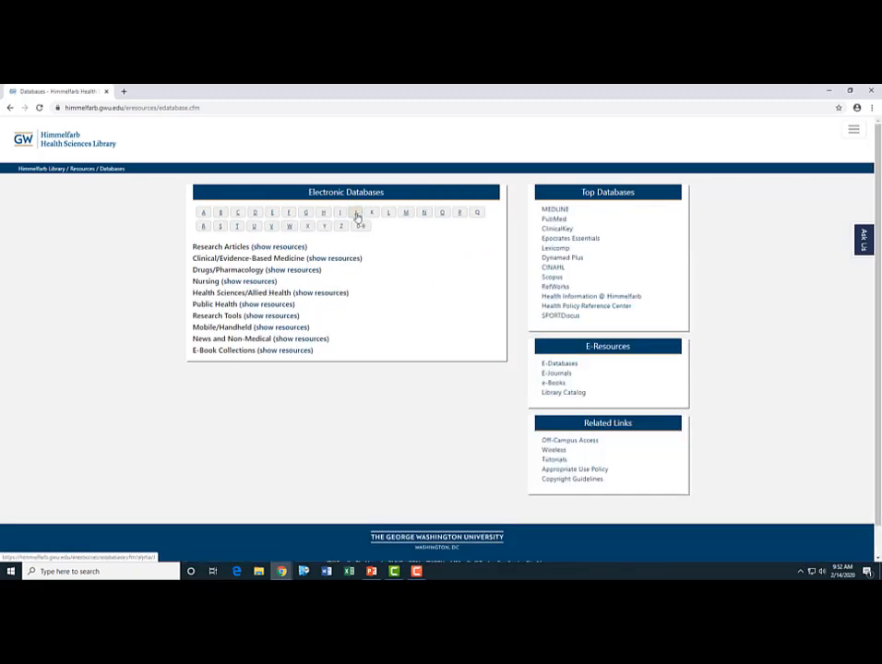
left_click(358, 214)
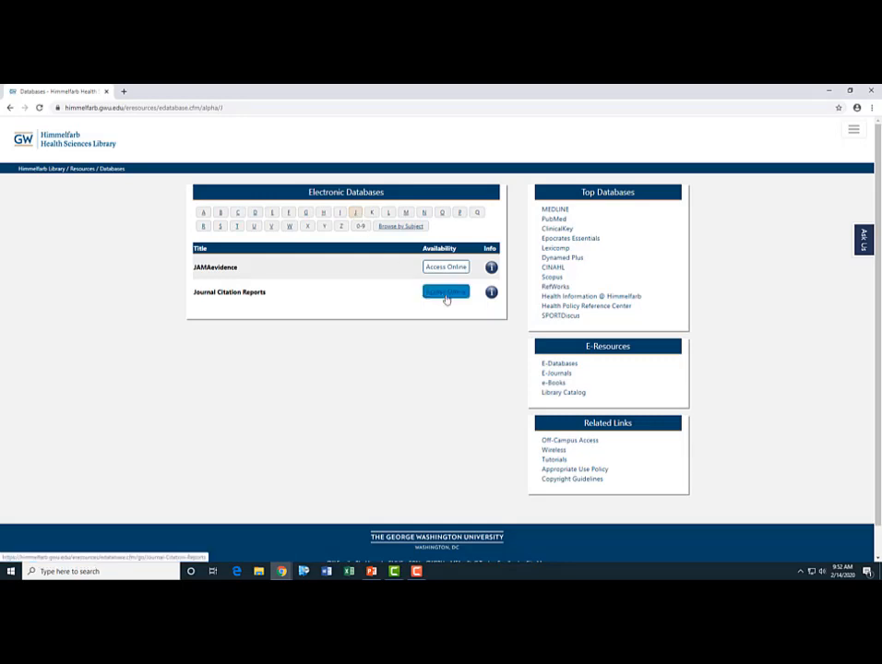
left_click(442, 291)
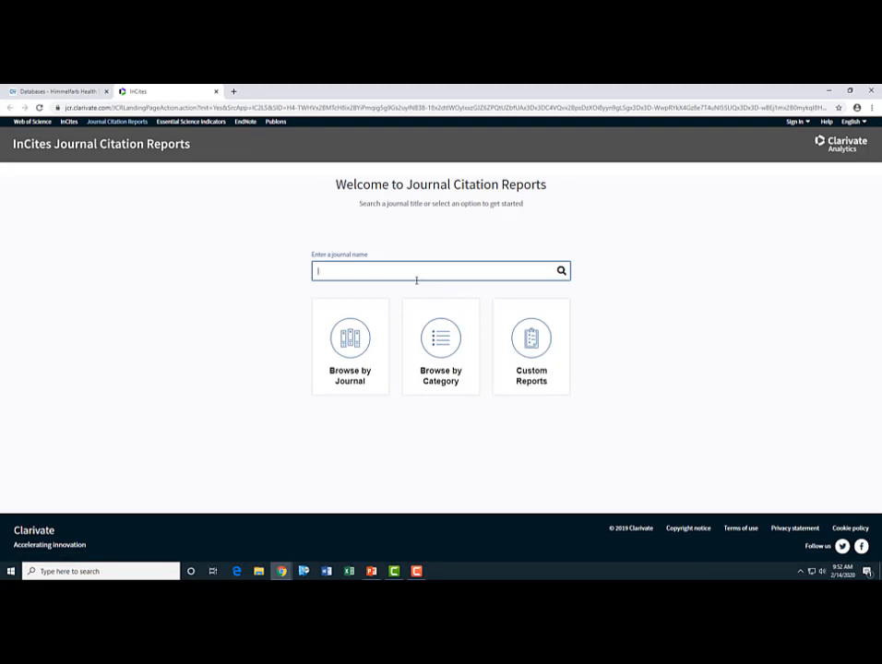
Search the journal name nature immunology and view its profile with 2018 impact factor 23.530
type("nau")
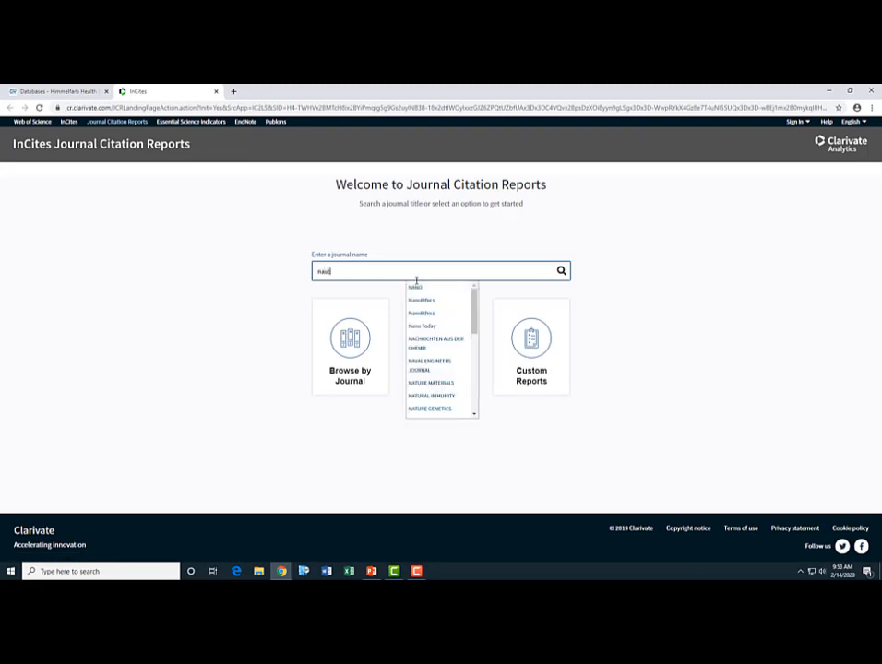
type("nature immun")
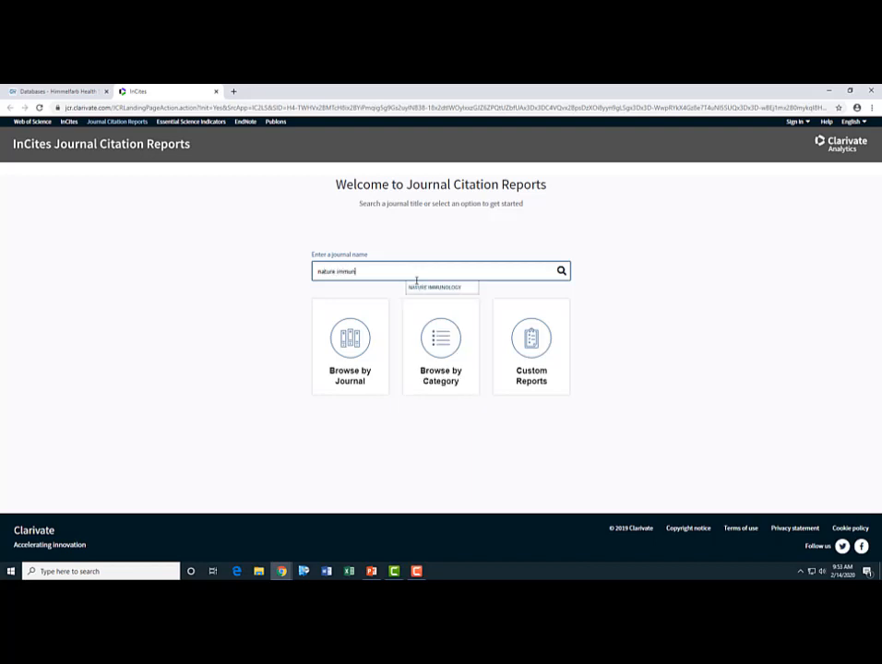
type("ology")
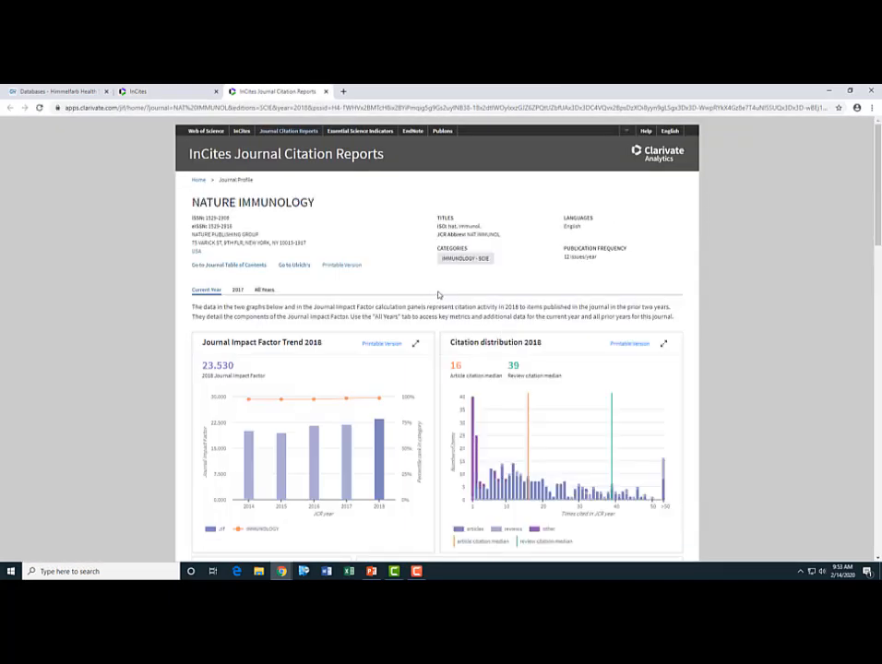
scroll("down", 3)
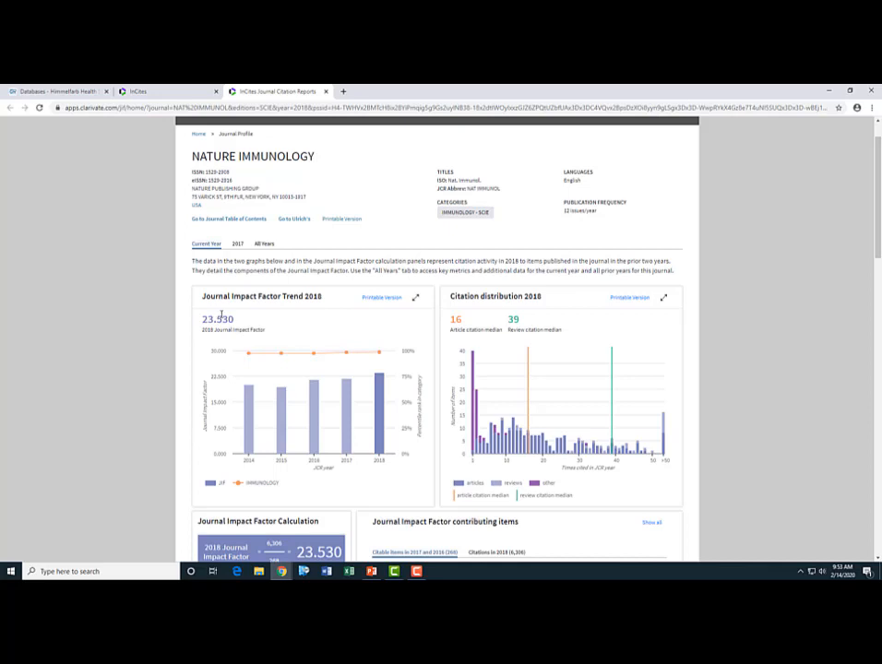
Scroll to the Journal Impact Factor Calculation and contributing items for Nature Immunology
scroll("down", 3)
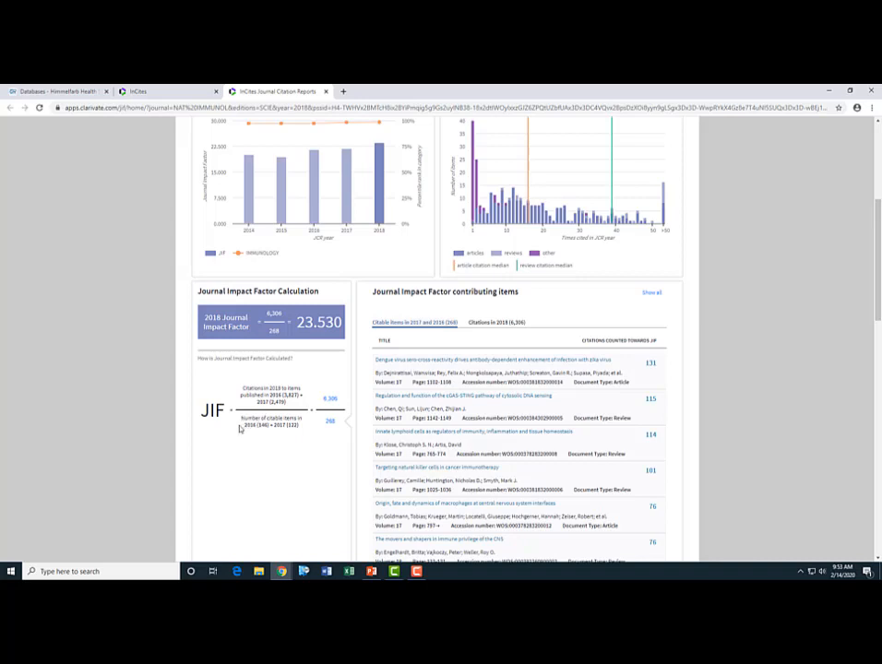
mouse_move(293, 427)
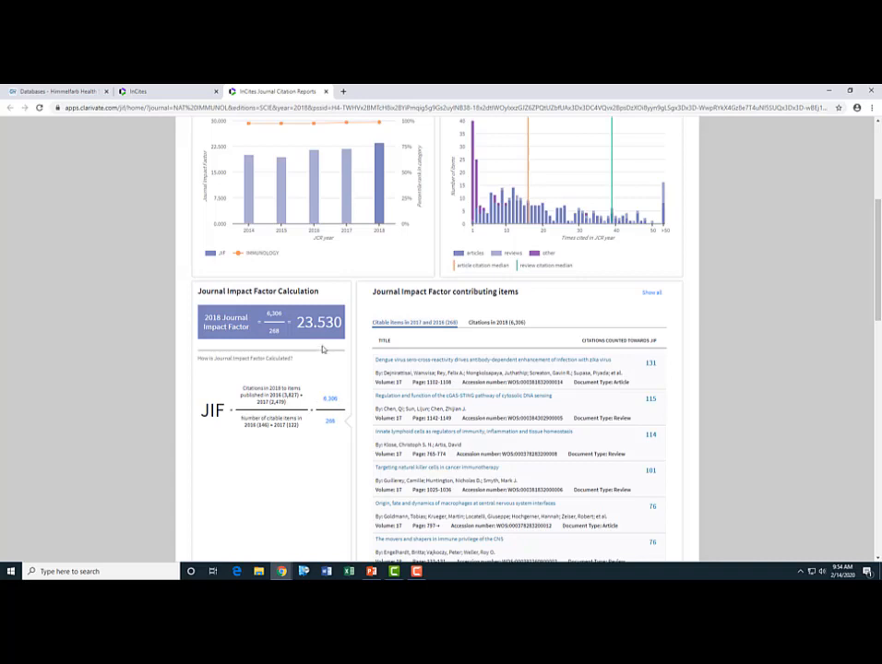
mouse_move(321, 339)
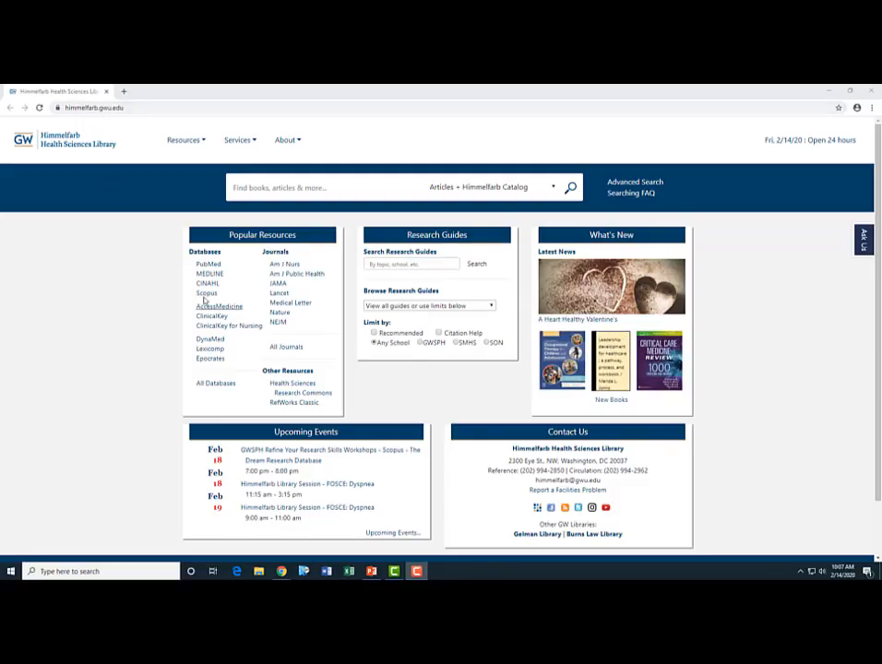
Run a Scopus document search for diabetes
left_click(203, 294)
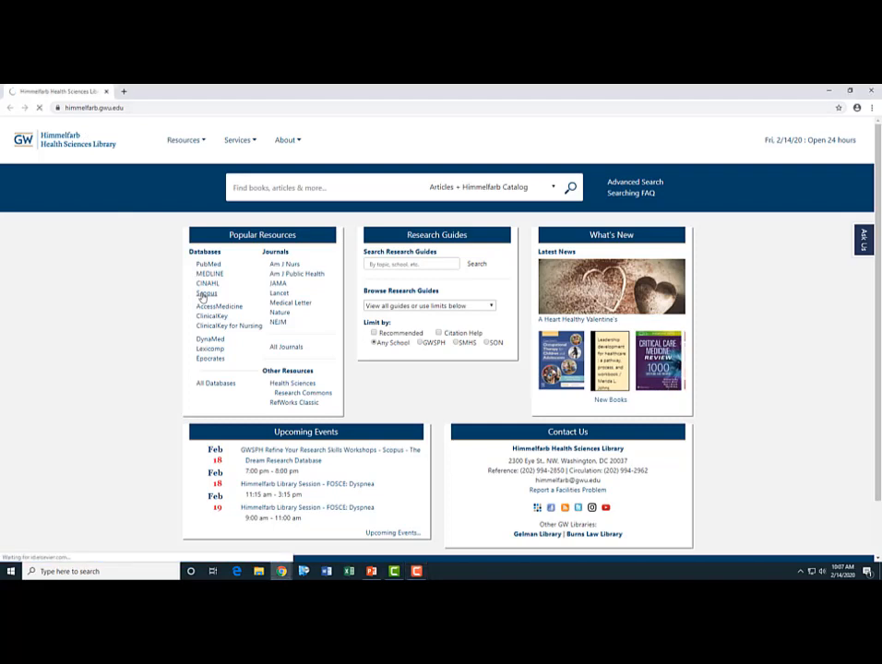
left_click(206, 293)
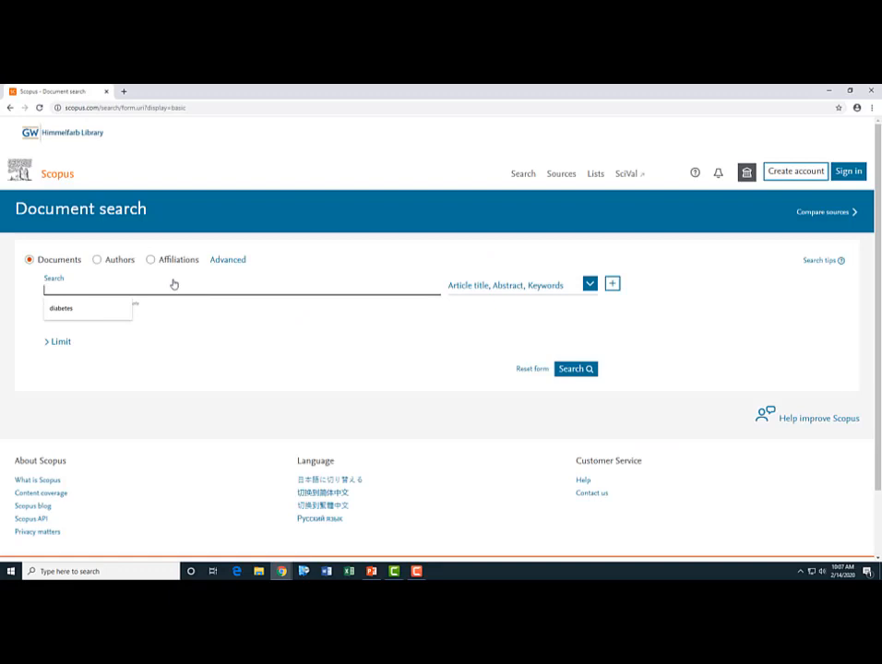
type("diabetes")
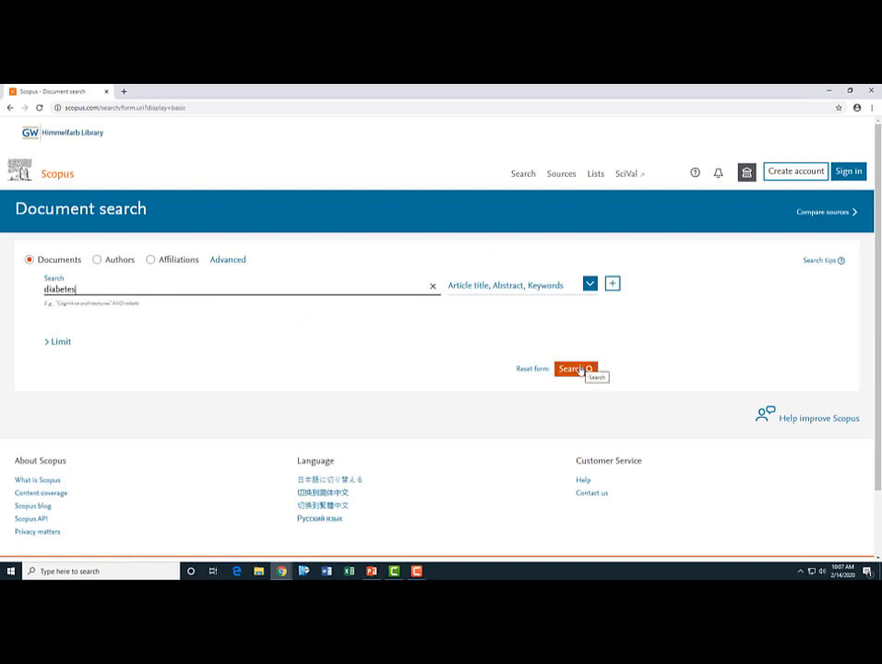
left_click(574, 367)
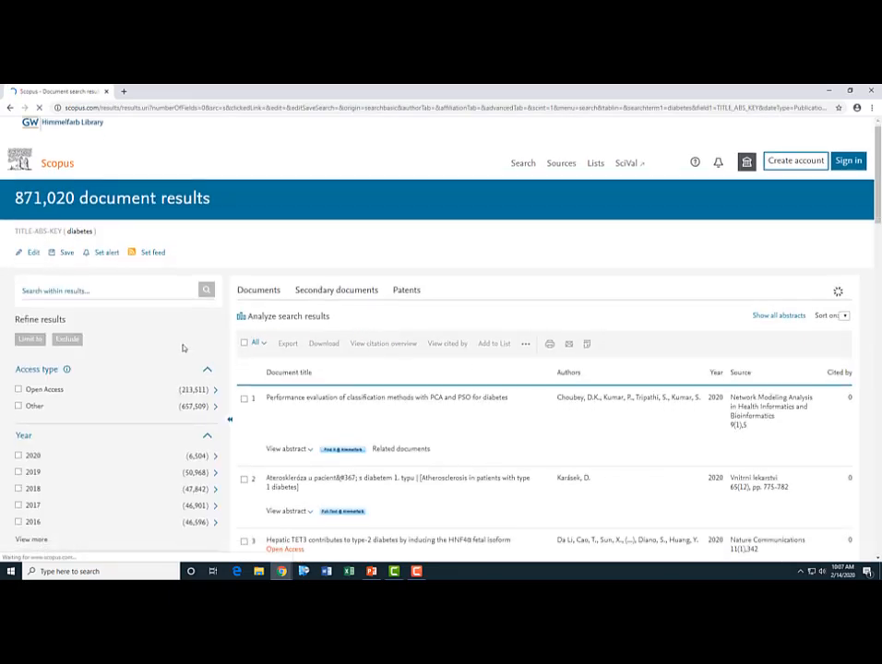
Limit results to 2017–2020, sort by Cited by (highest), and open Heart Disease and Stroke Statistics—2017 Update
scroll("down", 3)
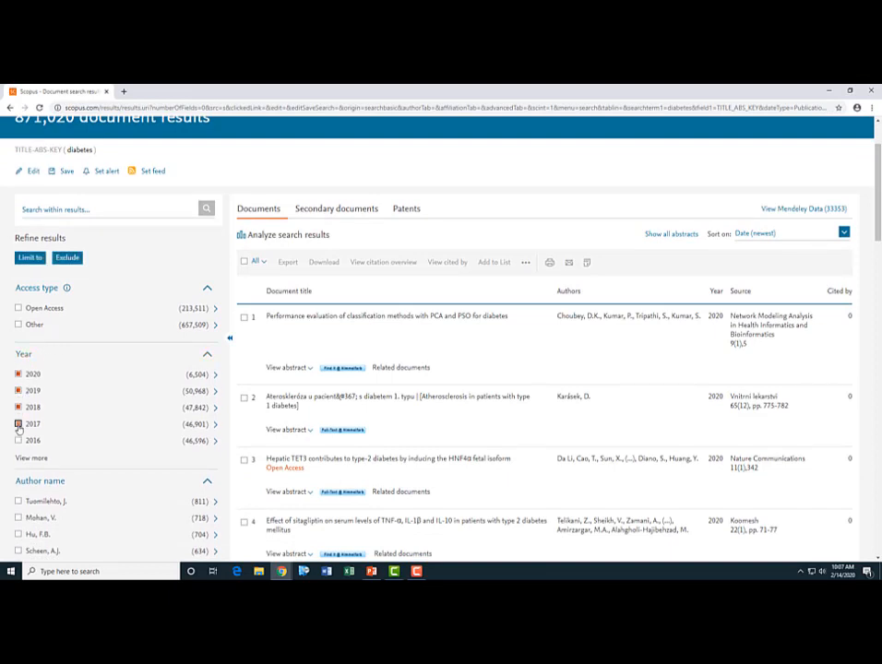
left_click(29, 258)
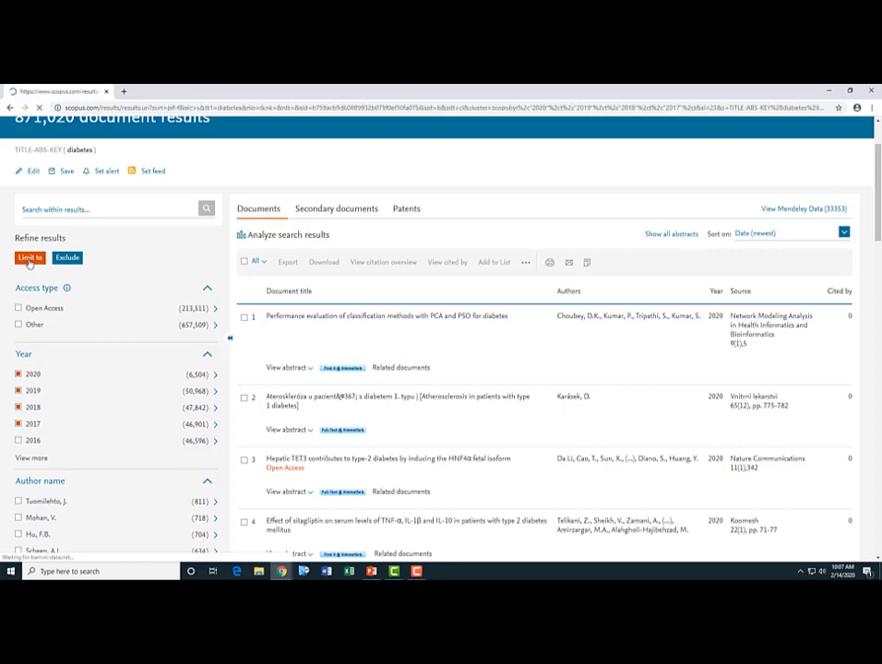
left_click(33, 257)
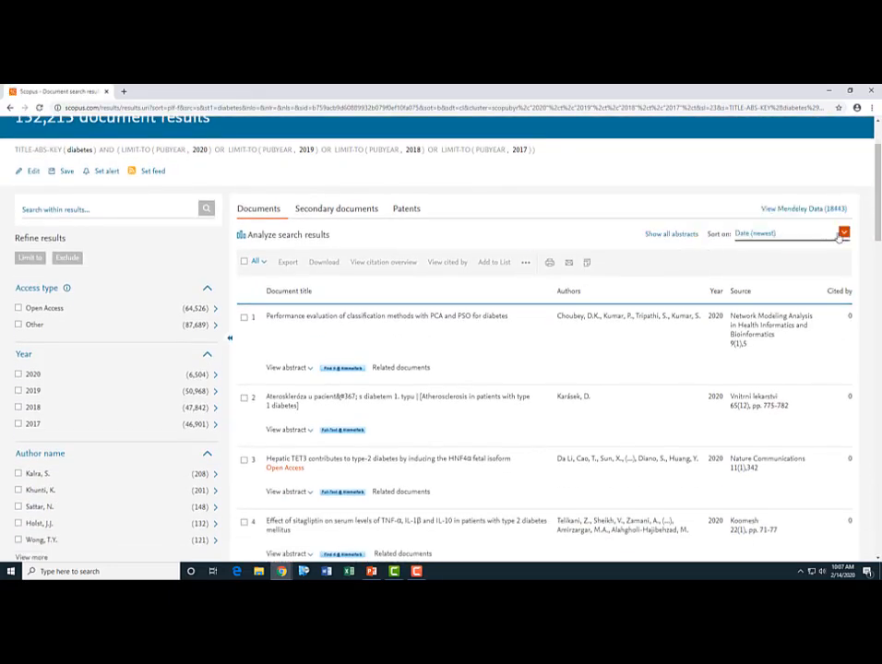
left_click(847, 238)
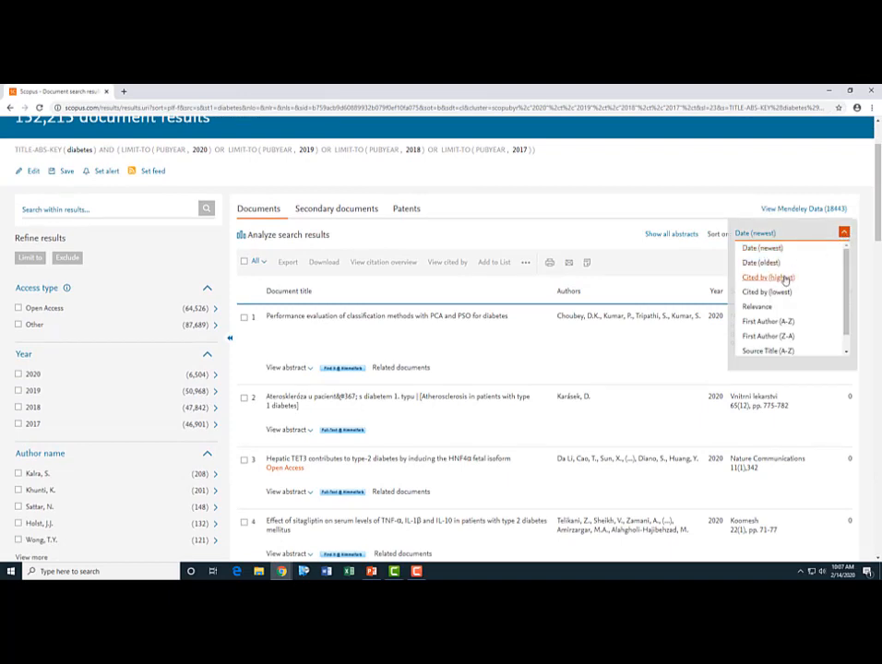
left_click(780, 277)
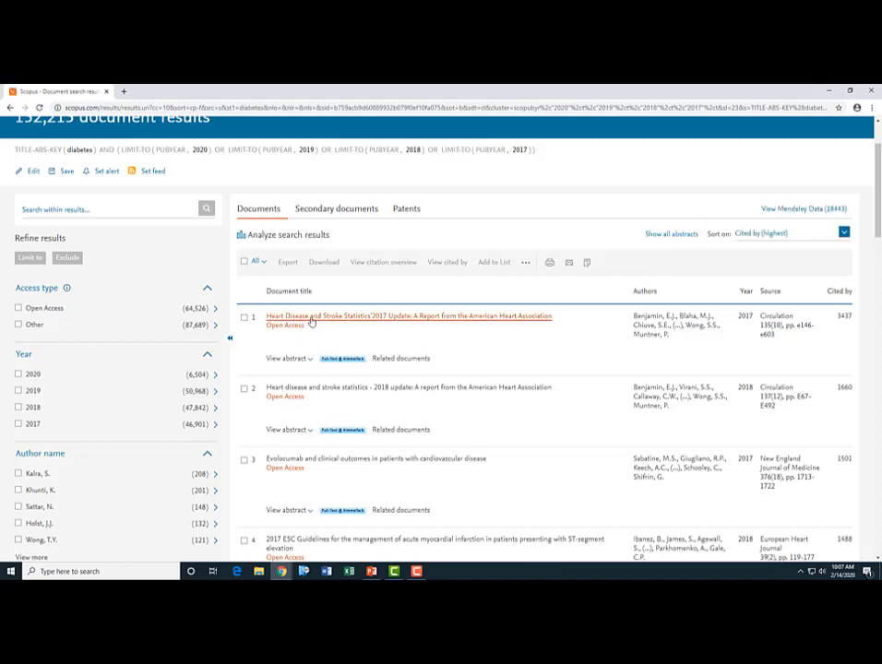
mouse_move(373, 321)
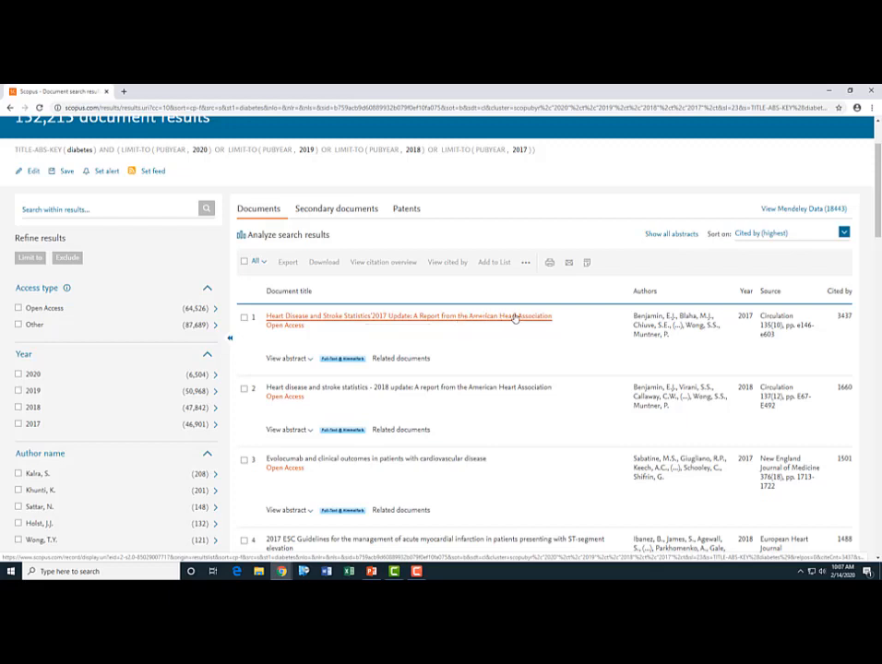
mouse_move(515, 317)
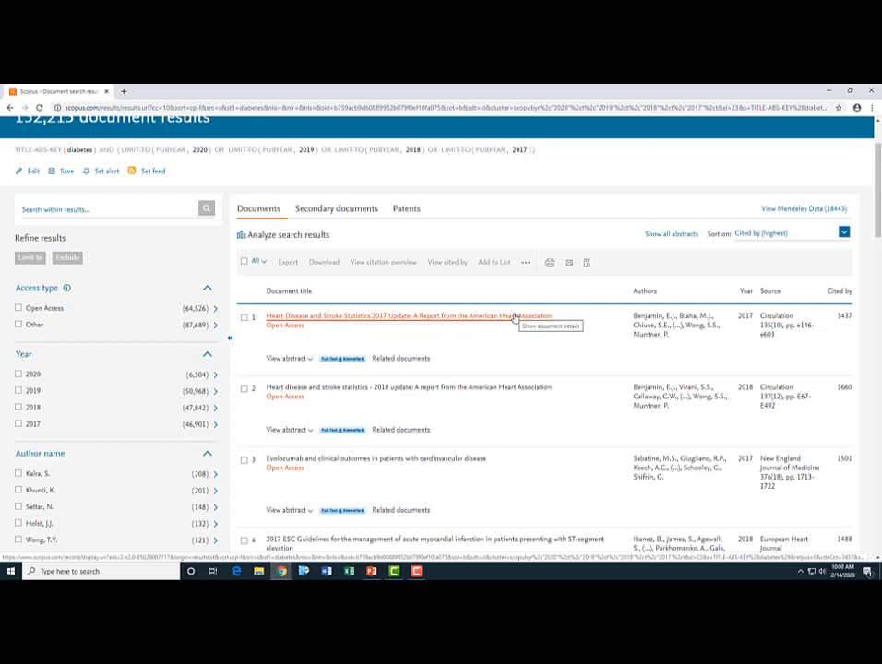
left_click(409, 315)
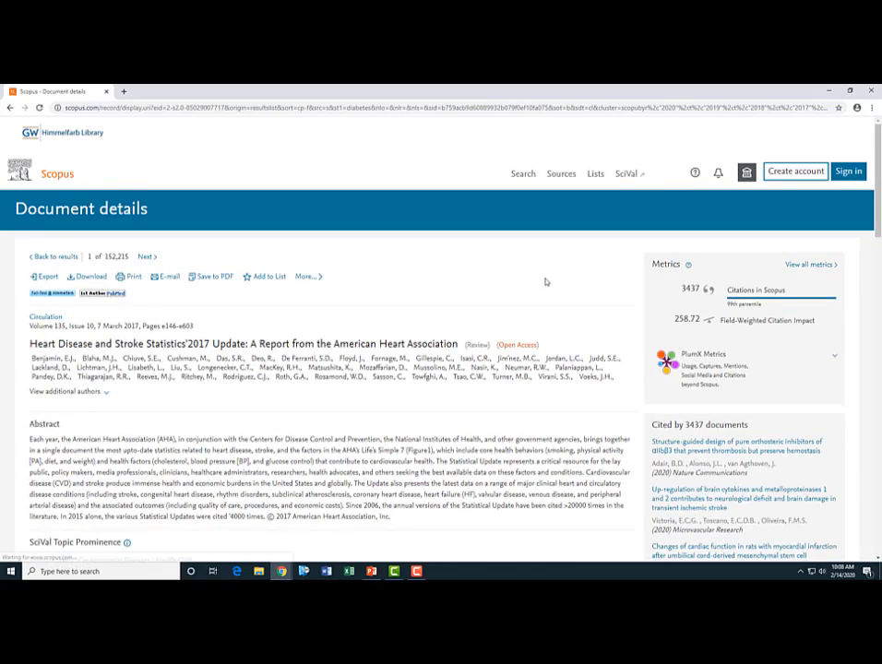
Scroll the document details to the Metrics panel and view all metrics showing 3437 citations
scroll("down", 3)
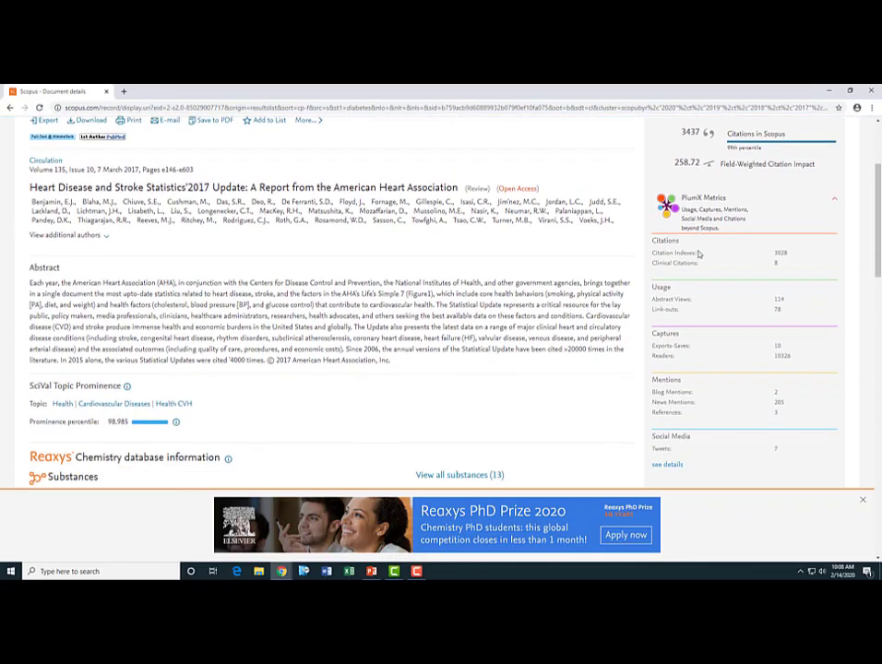
scroll("down", 3)
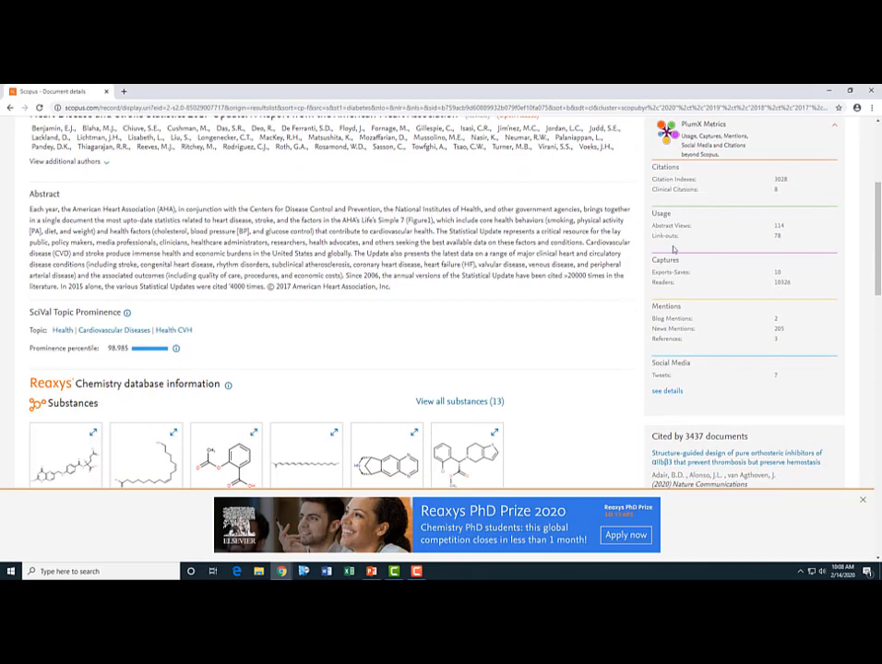
scroll("down", 3)
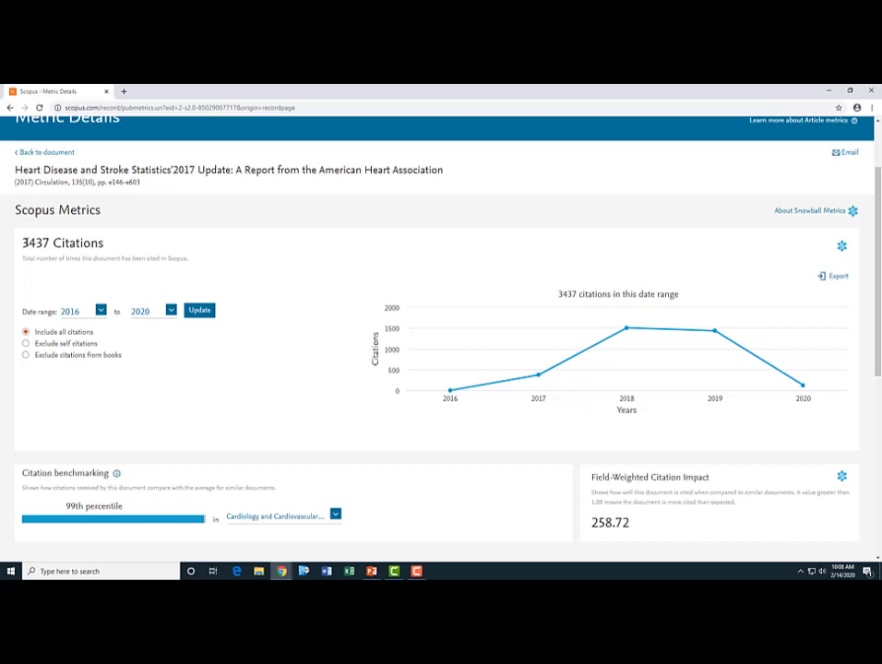
Review the PlumX metrics with 258.72 field-weighted citation impact and 99th percentile benchmark
scroll("down", 3)
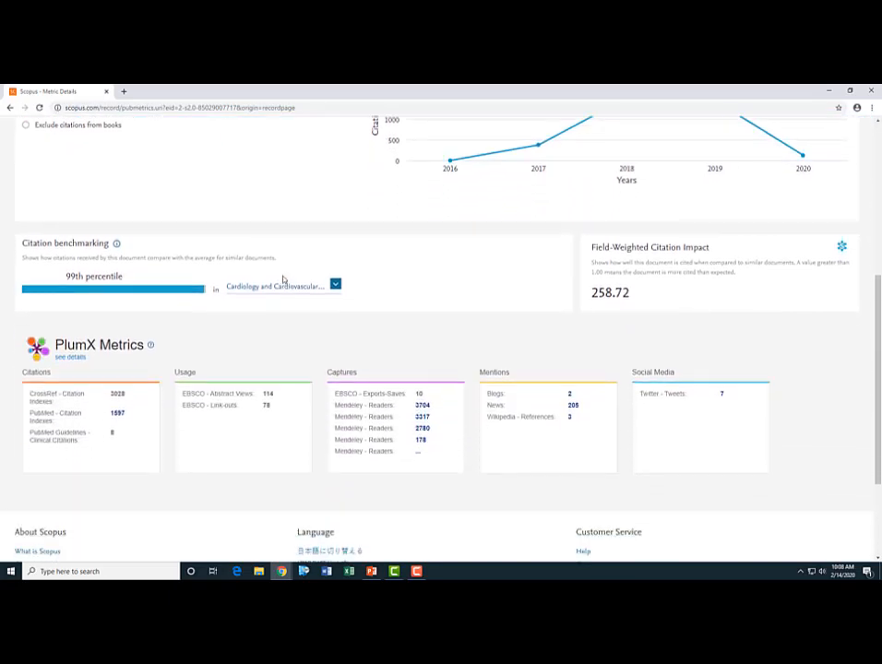
scroll("down", 3)
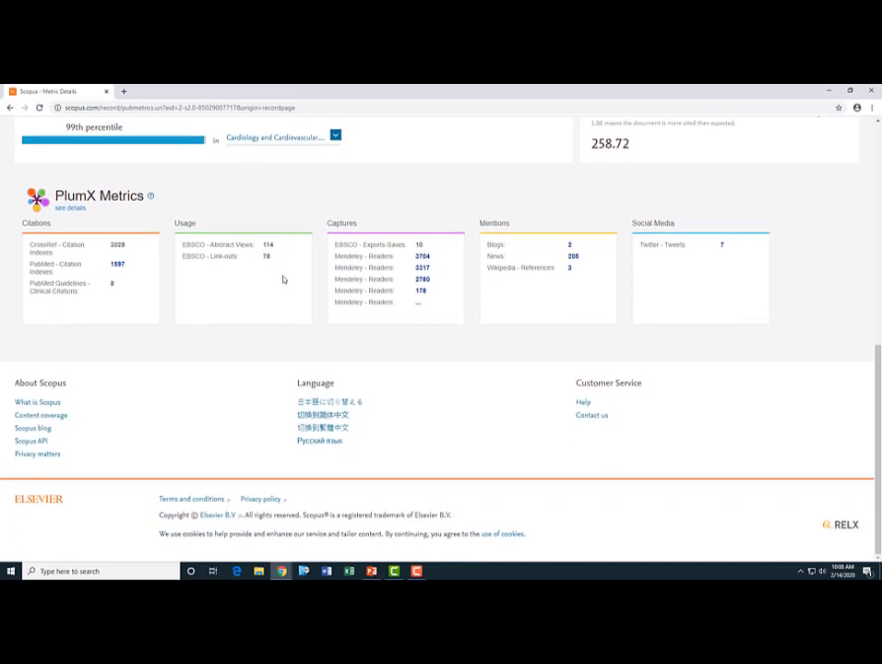
mouse_move(203, 275)
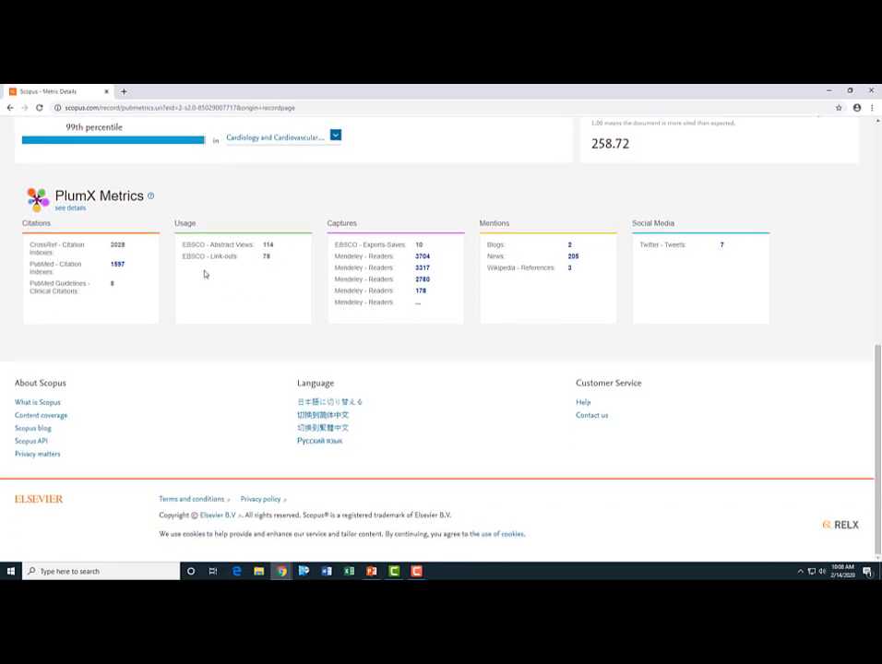
scroll("up", 3)
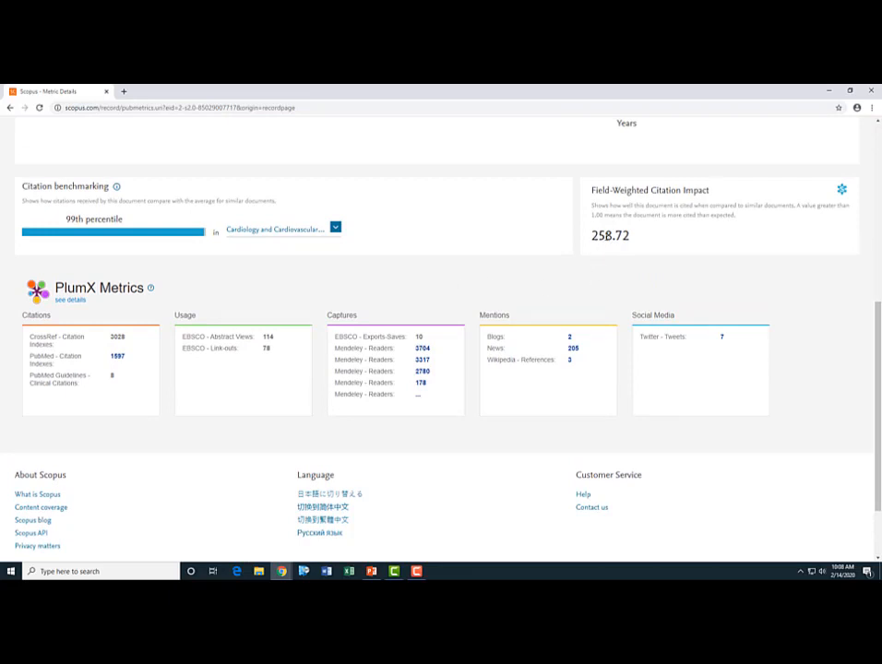
scroll("down", 3)
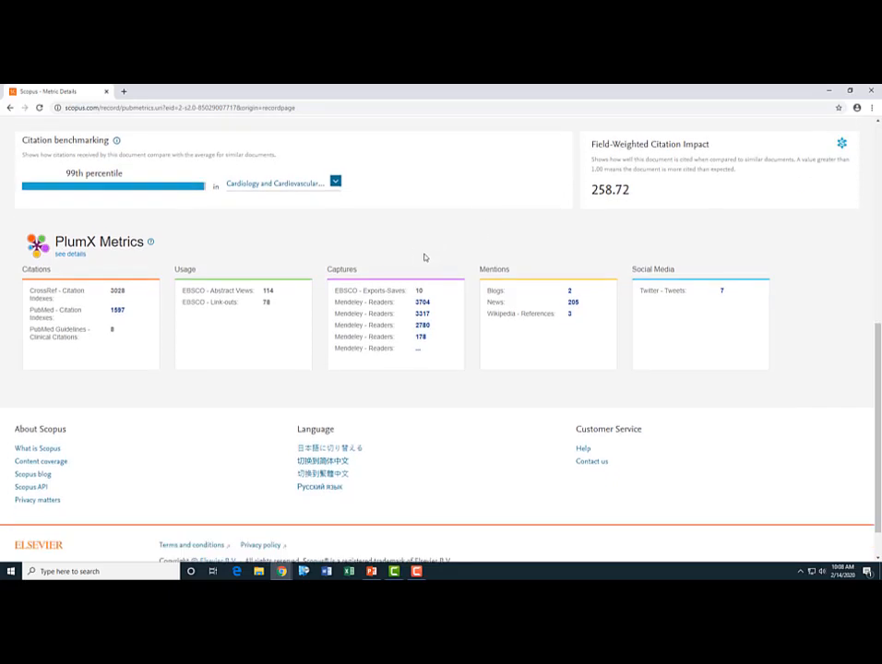
mouse_move(35, 267)
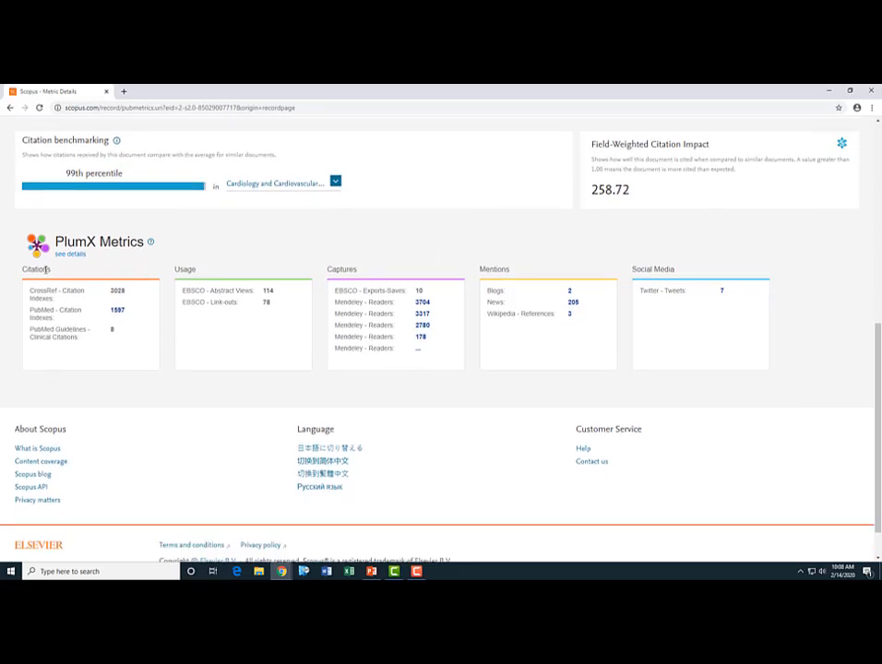
mouse_move(221, 292)
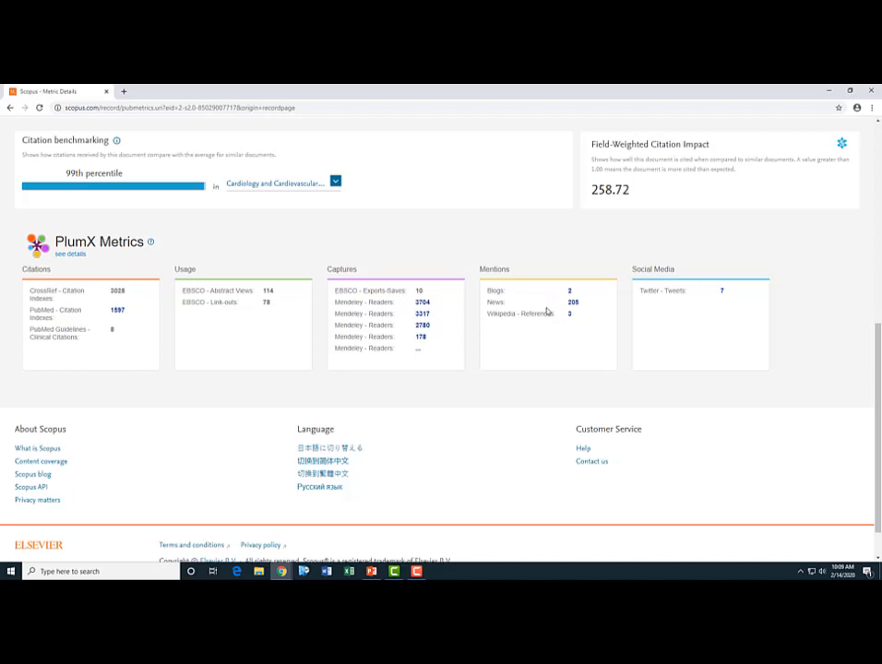
mouse_move(723, 302)
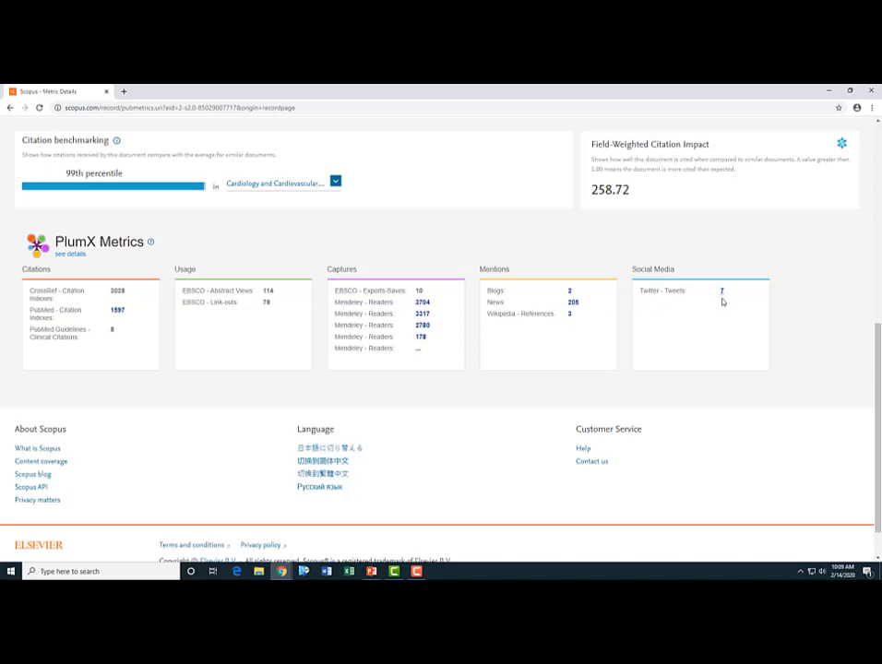
mouse_move(587, 291)
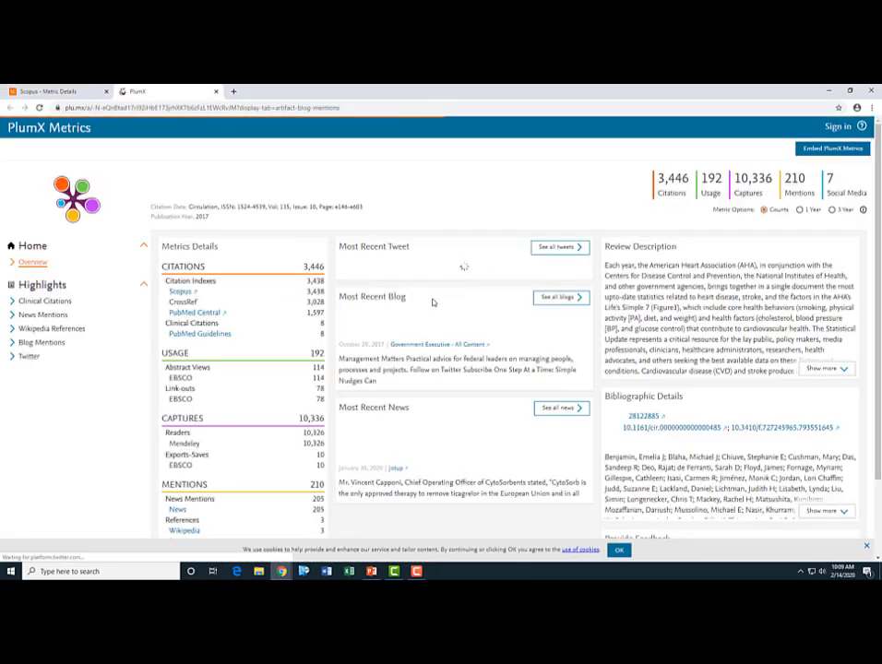
Scroll the PlumX details showing 3,446 citations, 10,336 captures and 210 mentions
scroll("down", 3)
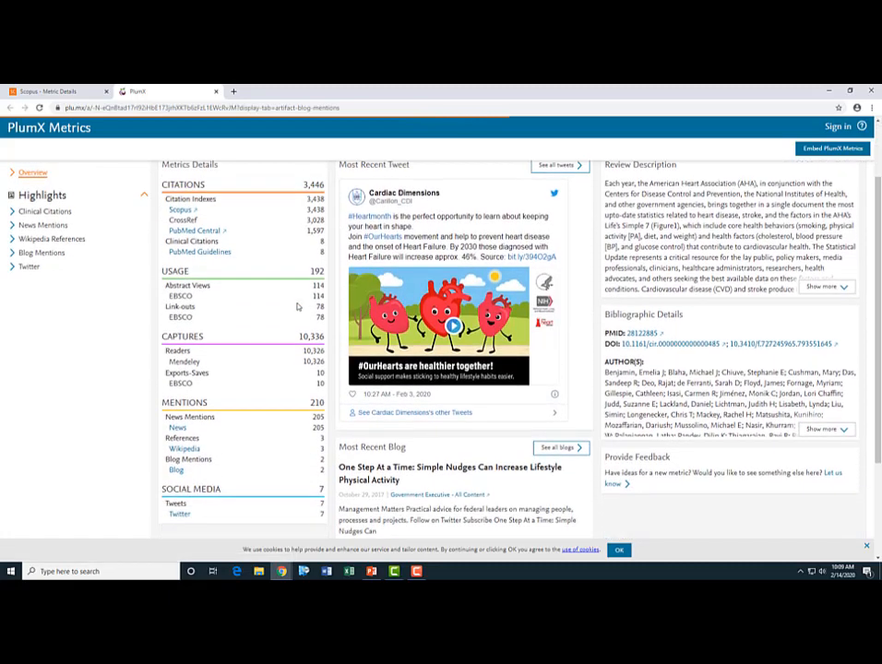
scroll("down", 3)
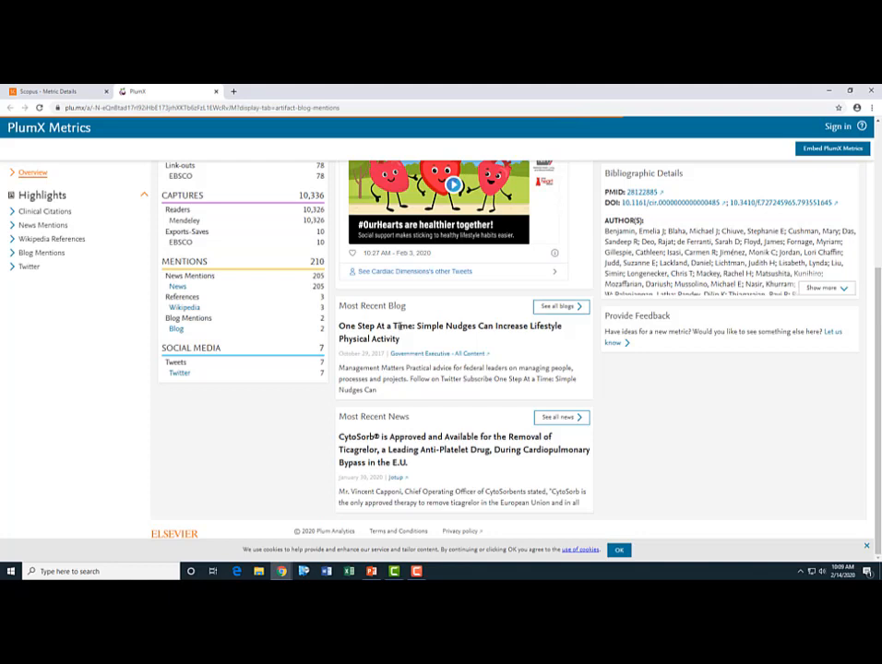
mouse_move(557, 314)
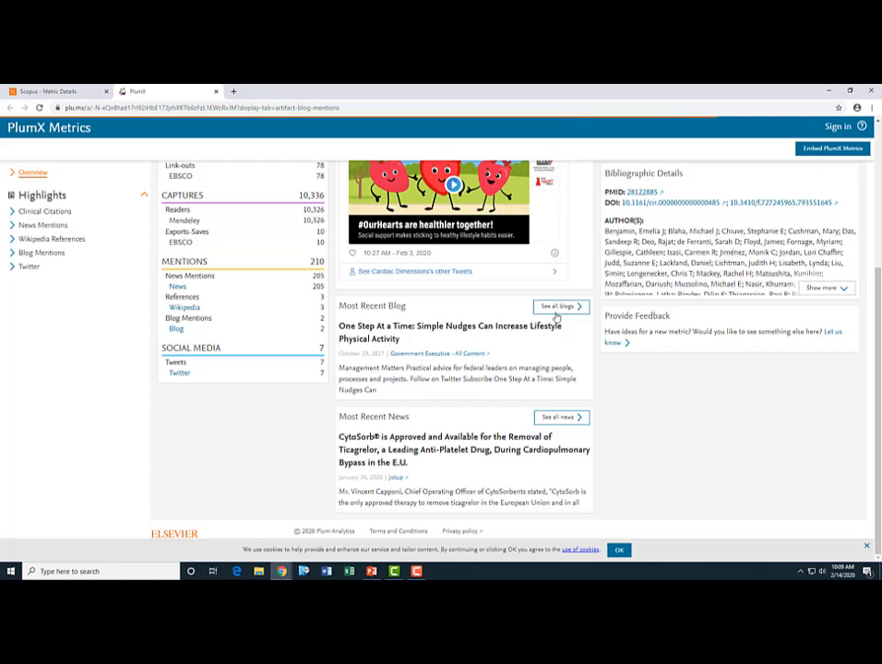
mouse_move(428, 325)
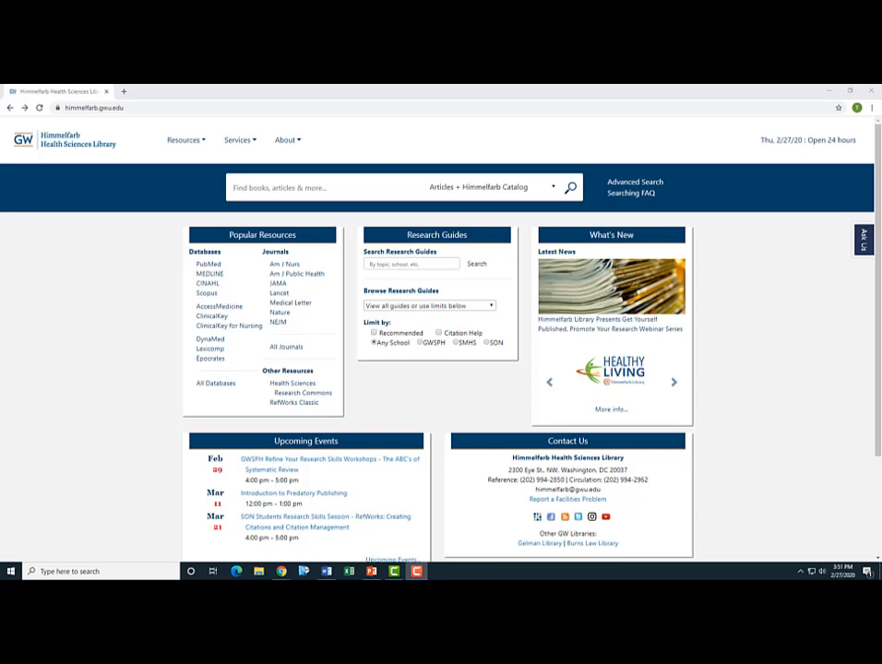
From the library's Resources menu, go to the Health Sciences Research Commons repository
left_click(681, 380)
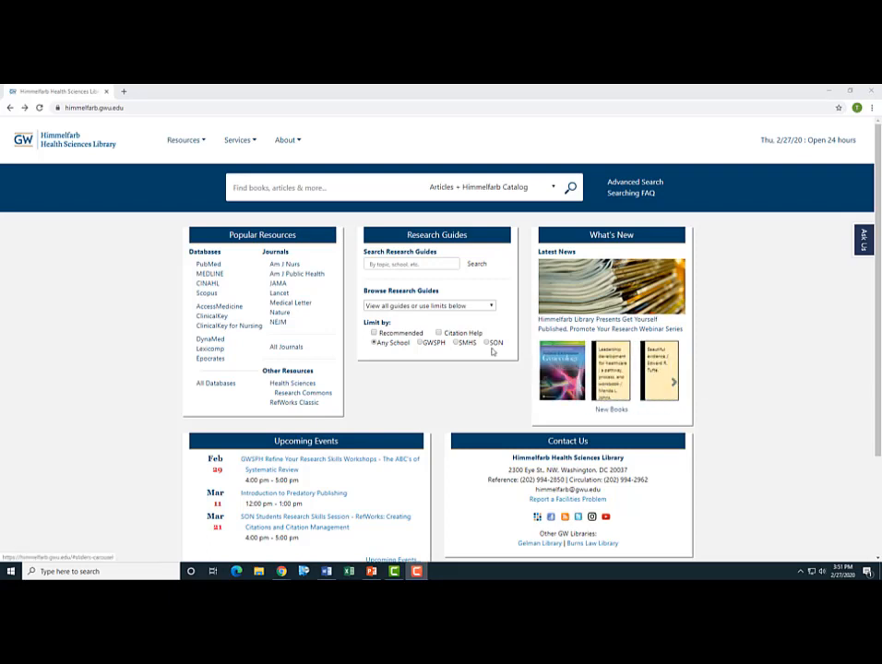
left_click(184, 140)
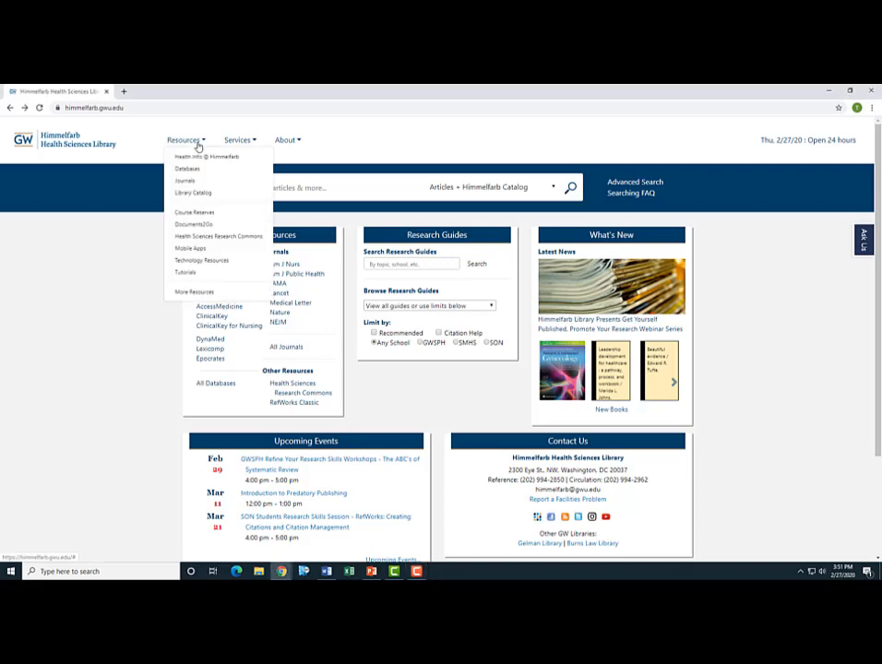
left_click(218, 237)
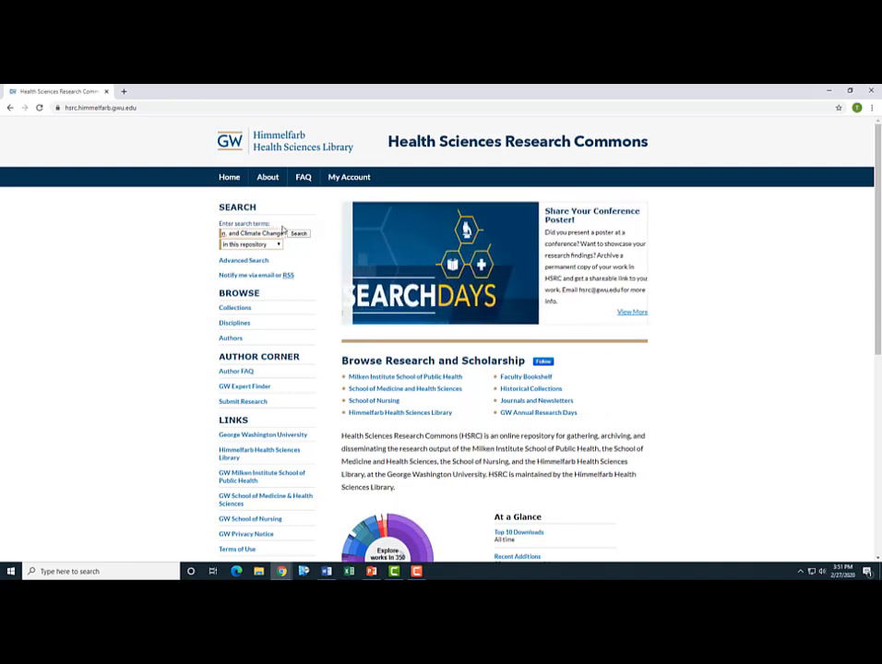
Search HSRC for the Global Syndemic Lancet Commission report and open its record
left_click(299, 232)
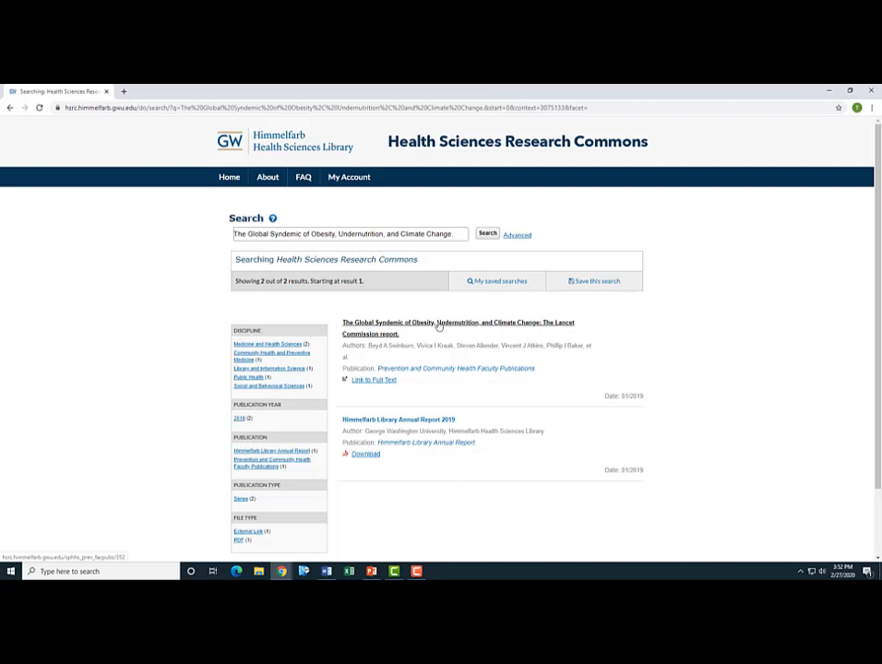
left_click(439, 328)
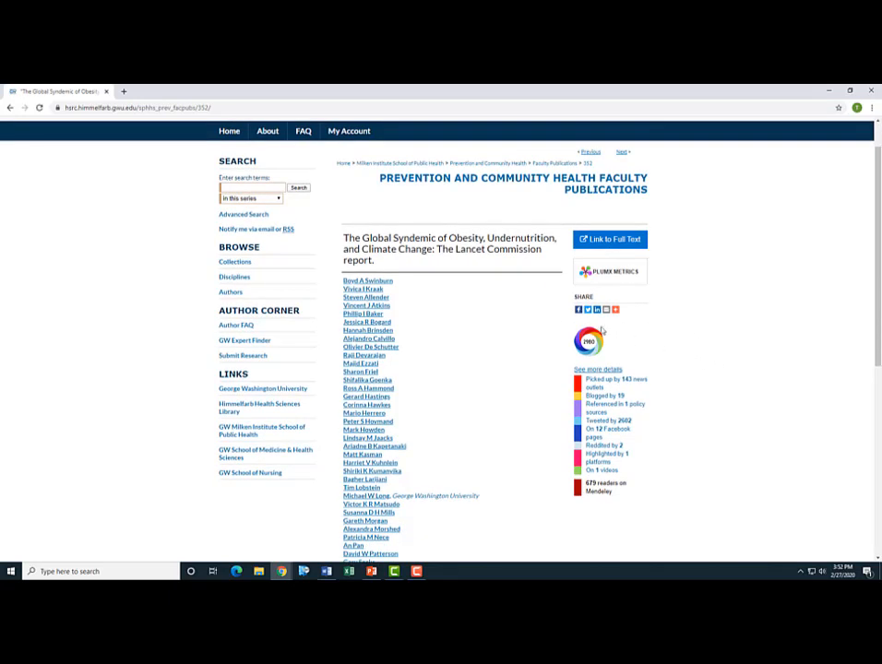
mouse_move(587, 341)
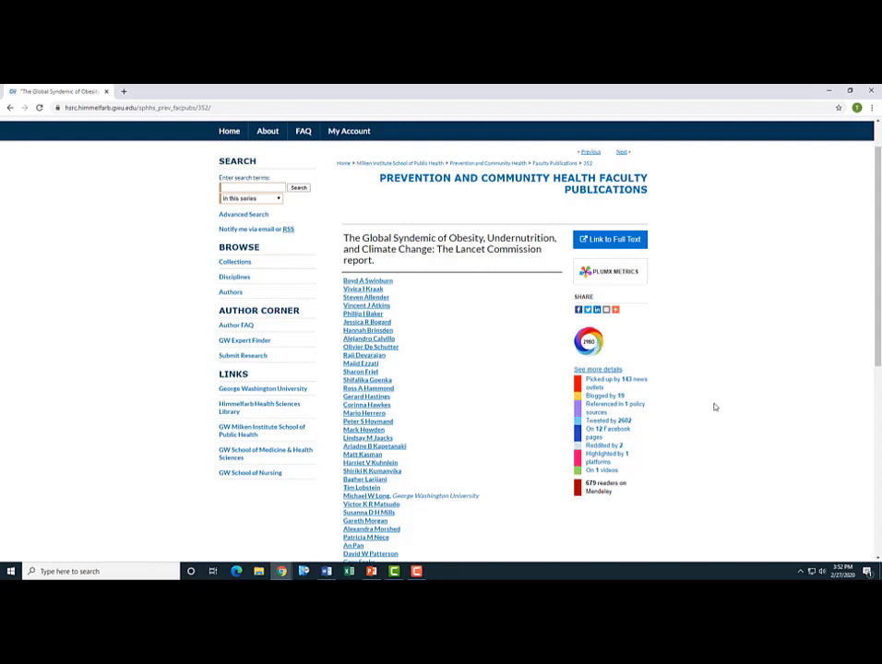
mouse_move(682, 399)
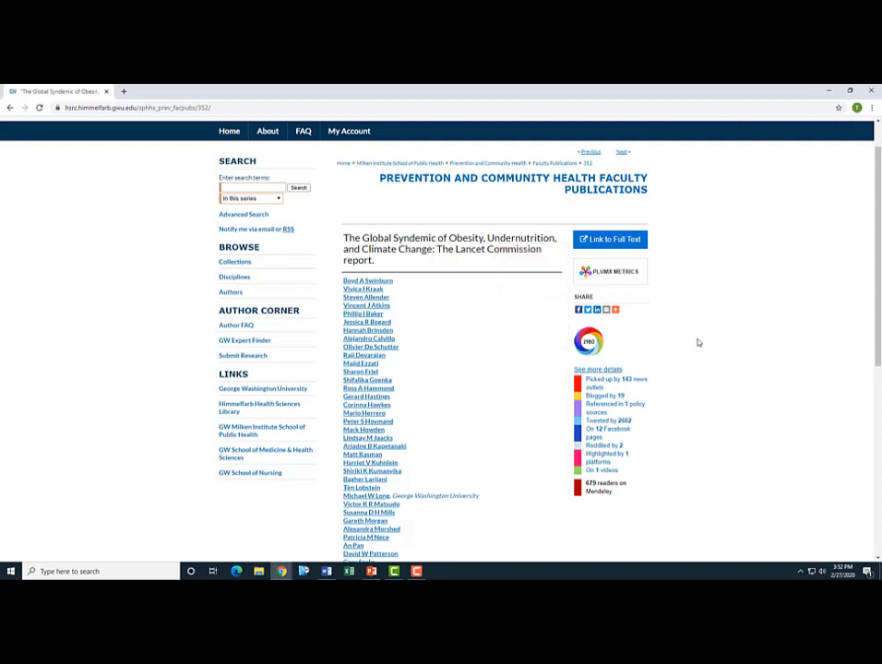
mouse_move(668, 358)
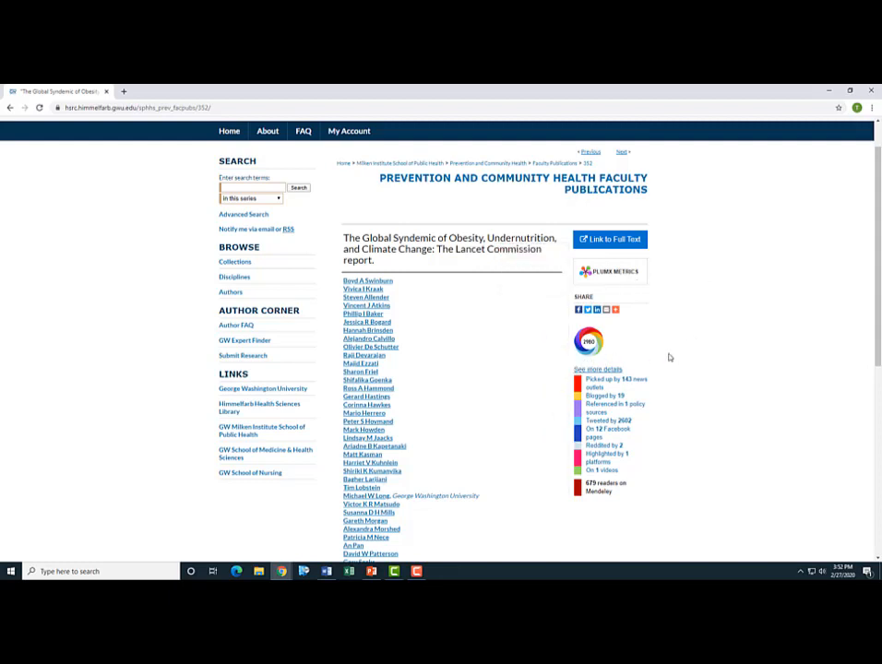
mouse_move(609, 377)
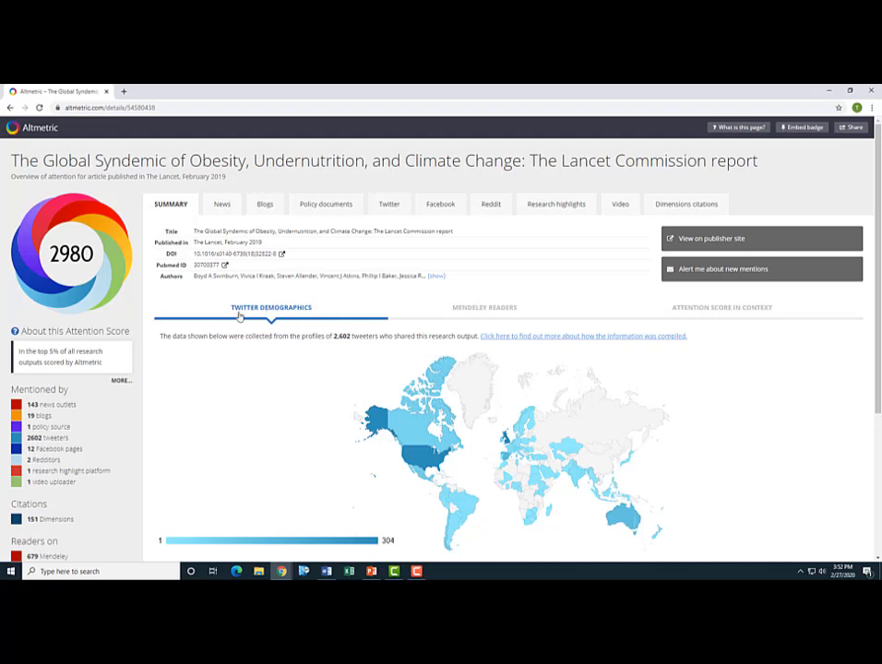
scroll("down", 3)
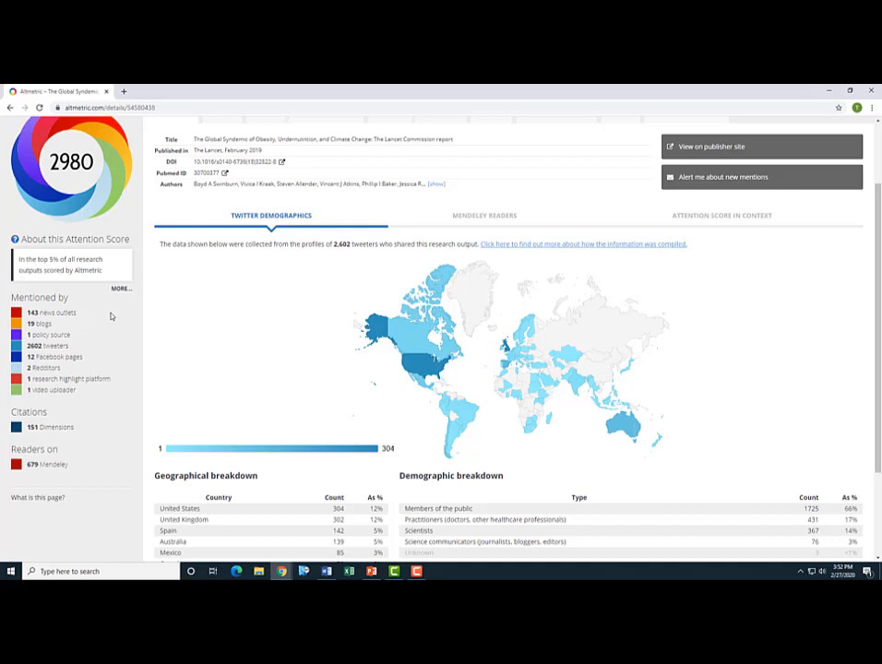
mouse_move(87, 336)
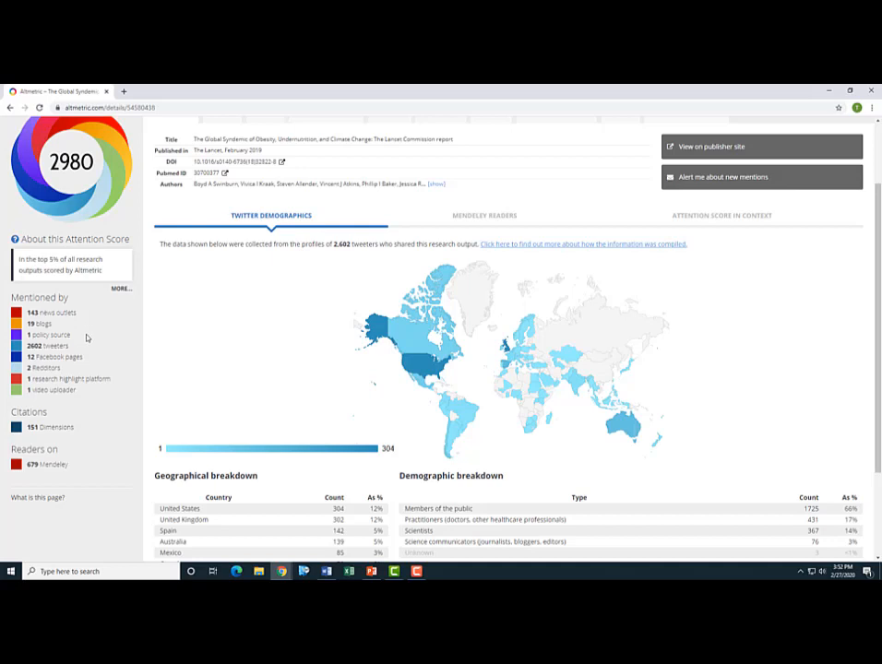
mouse_move(92, 347)
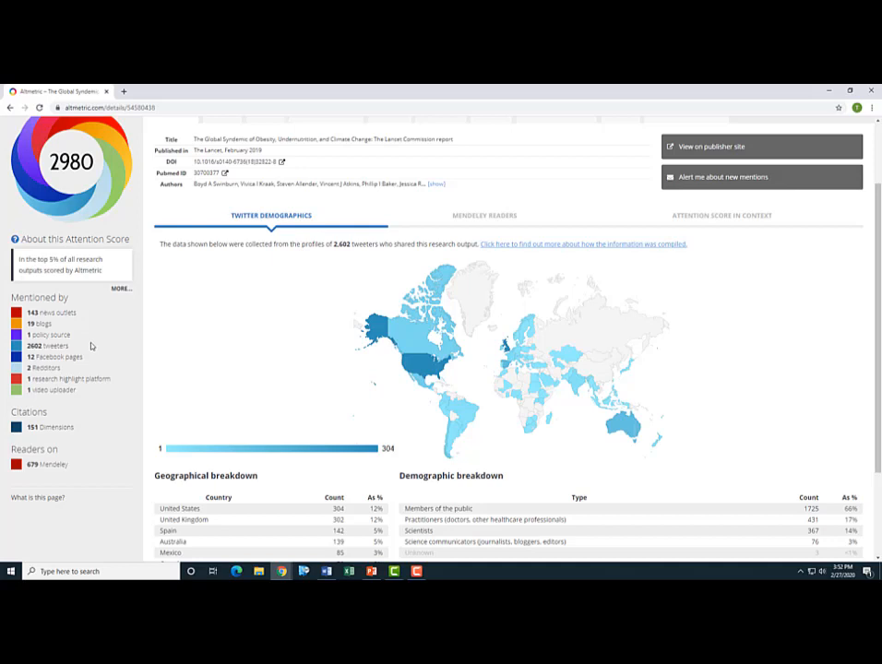
scroll("down", 3)
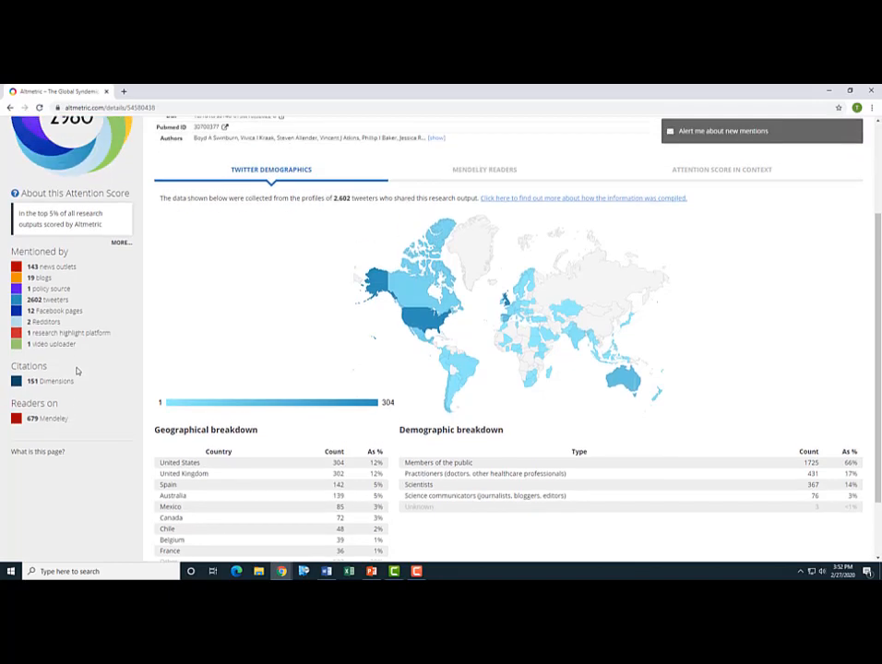
scroll("up", 3)
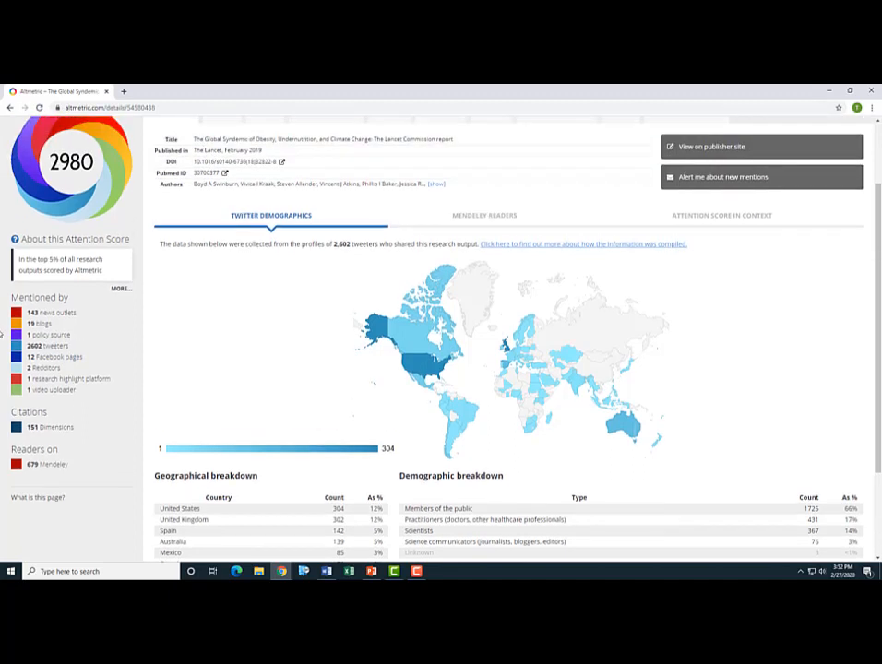